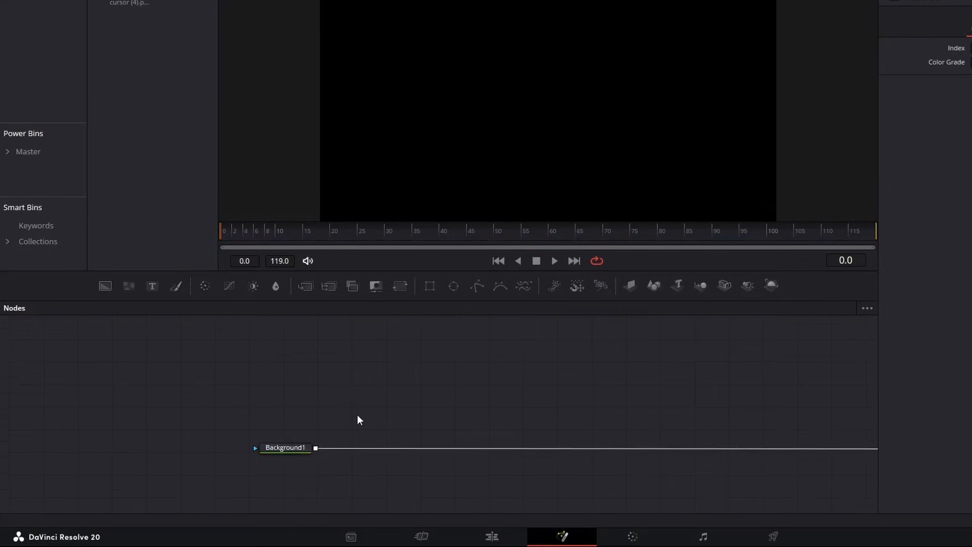
- Make Background1 a gradient with its dark stop set to near-black #101010
left_click(285, 447)
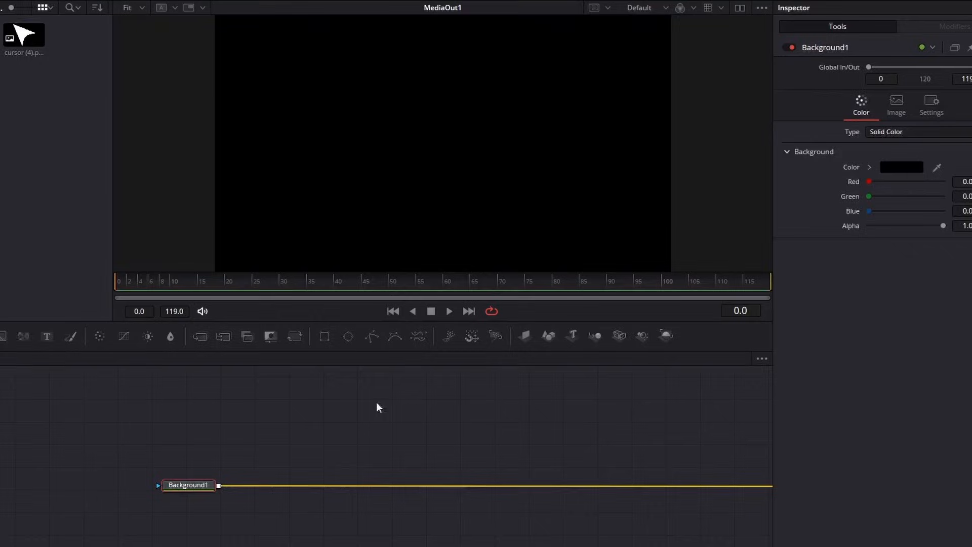
left_click(886, 132)
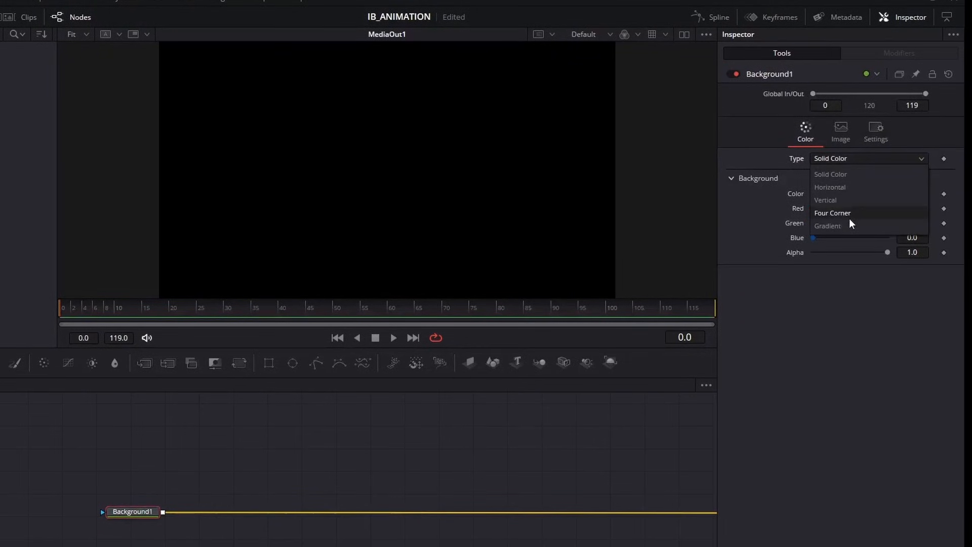
left_click(828, 225)
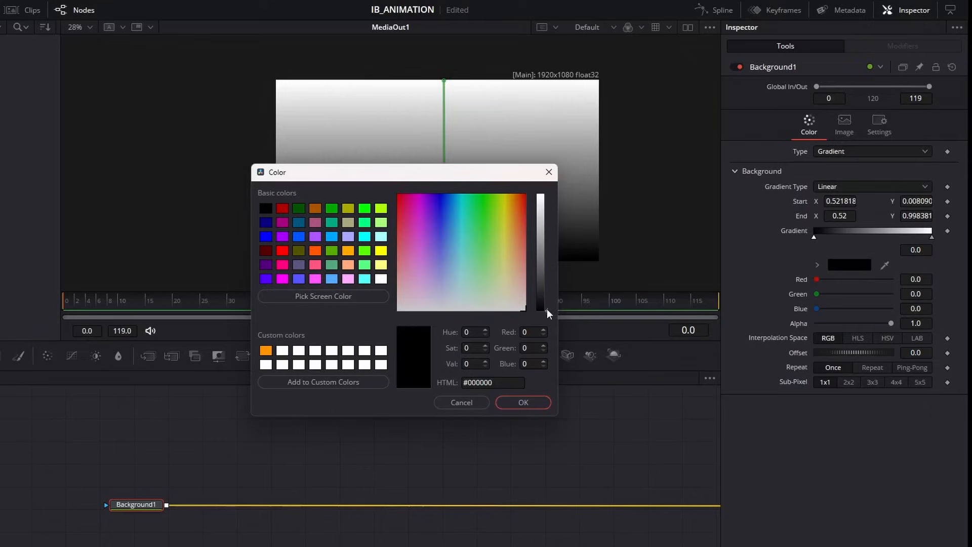
left_click(545, 306)
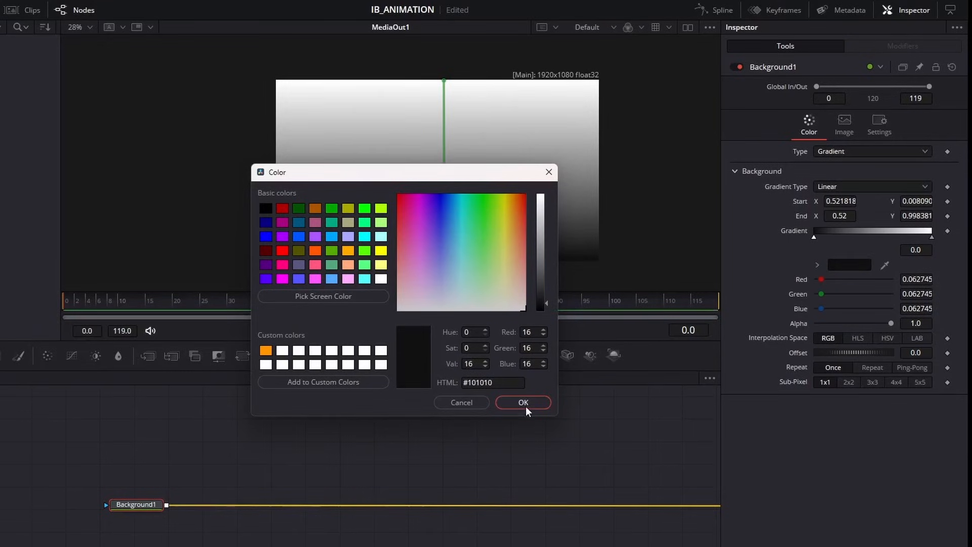
left_click(522, 401)
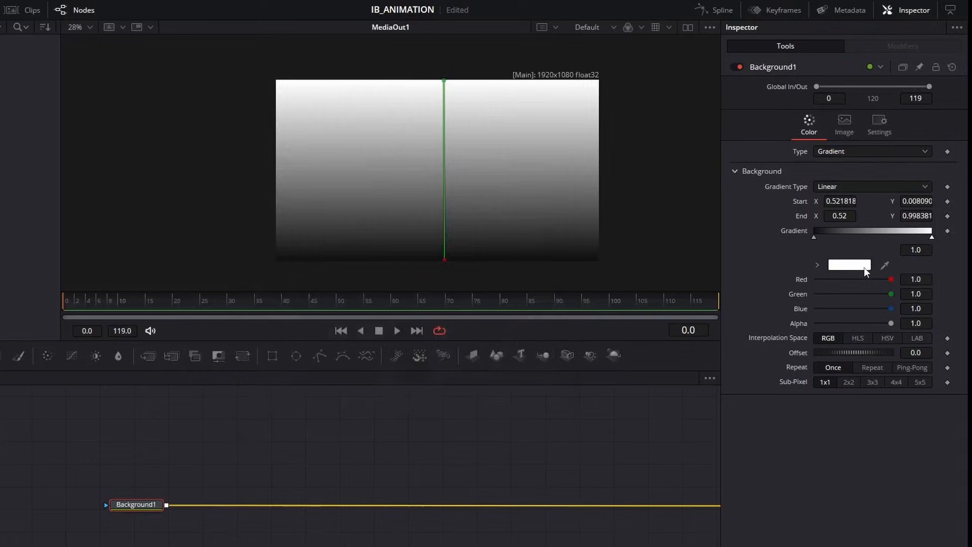
left_click(849, 264)
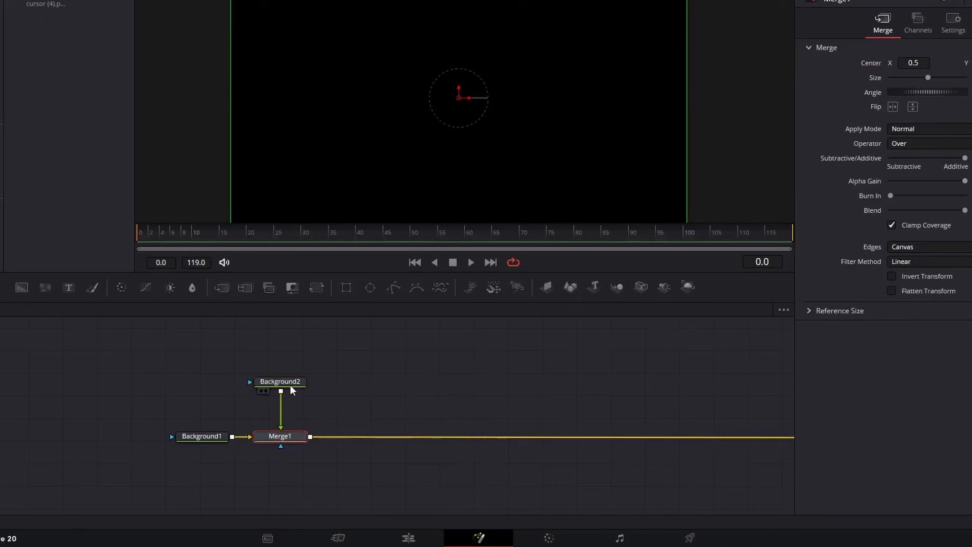
- Colour Background2 dark grey and round the corners of its card mask
left_click(280, 381)
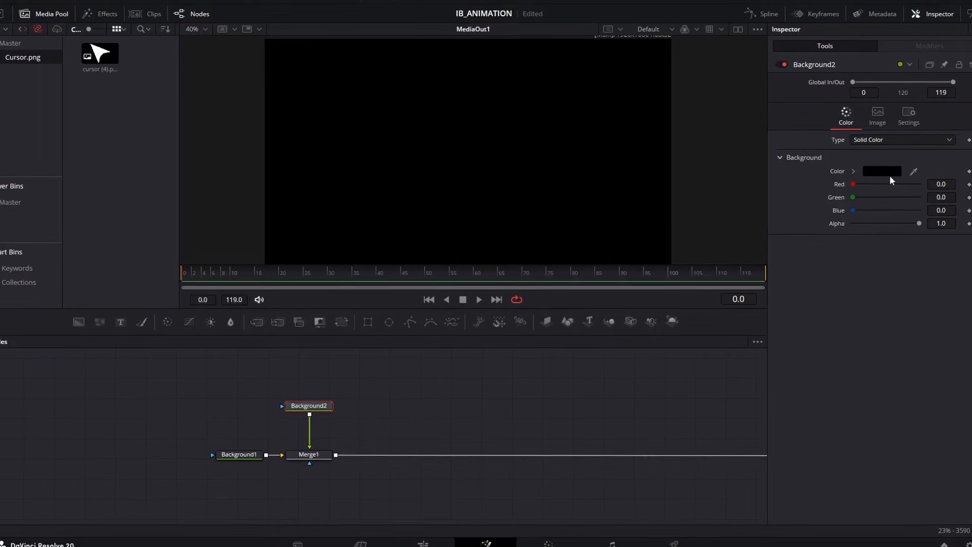
left_click(880, 170)
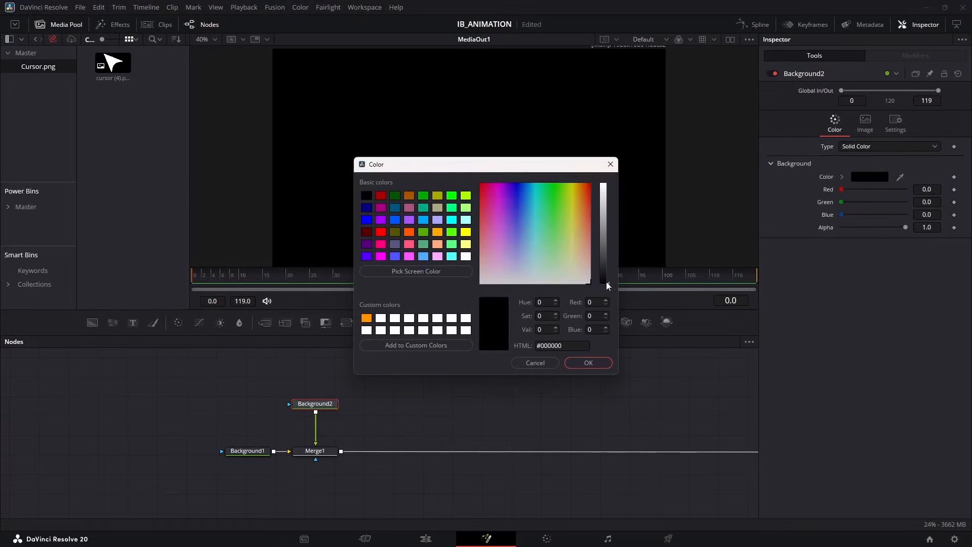
left_click(587, 363)
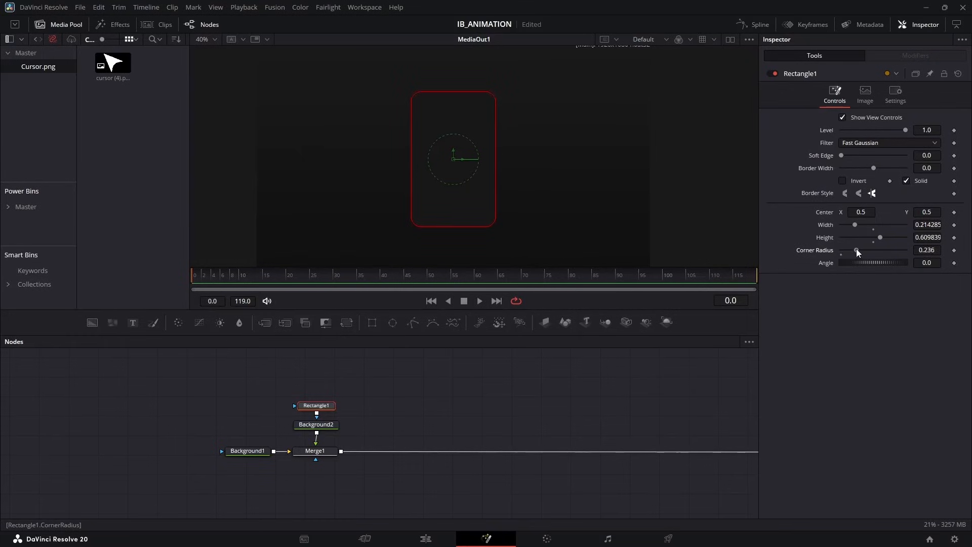
left_click(316, 424)
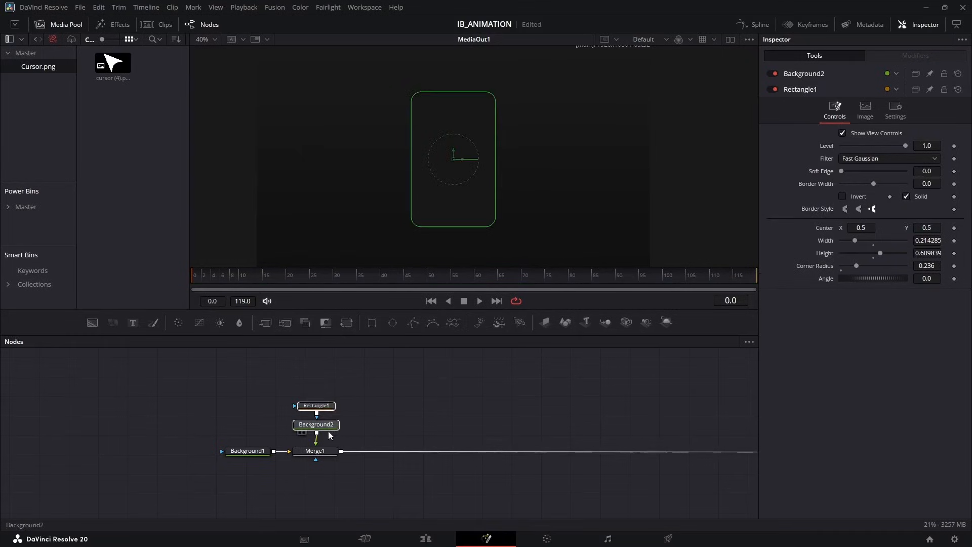
- Add a Drop Shadow effect to the card with Drop Distance .0236
left_click(316, 425)
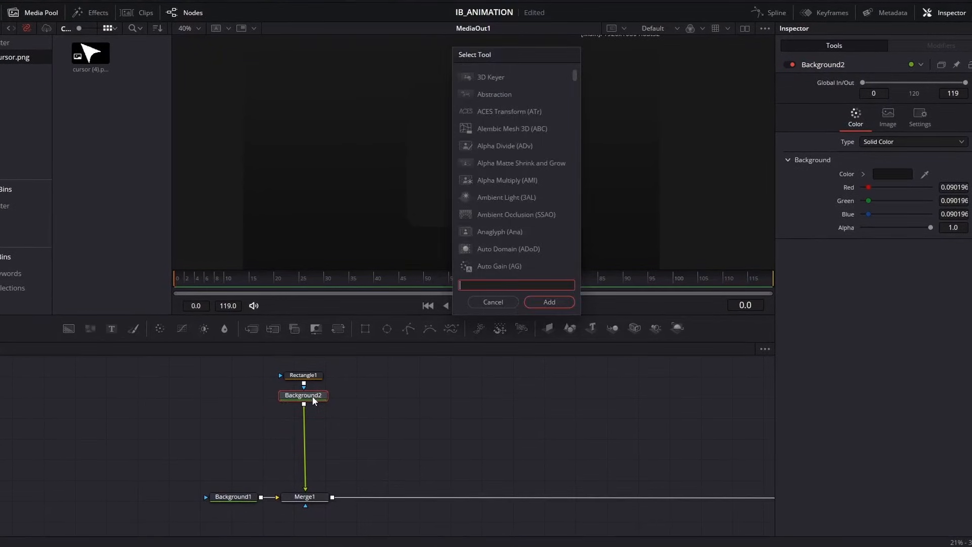
type("drop sha")
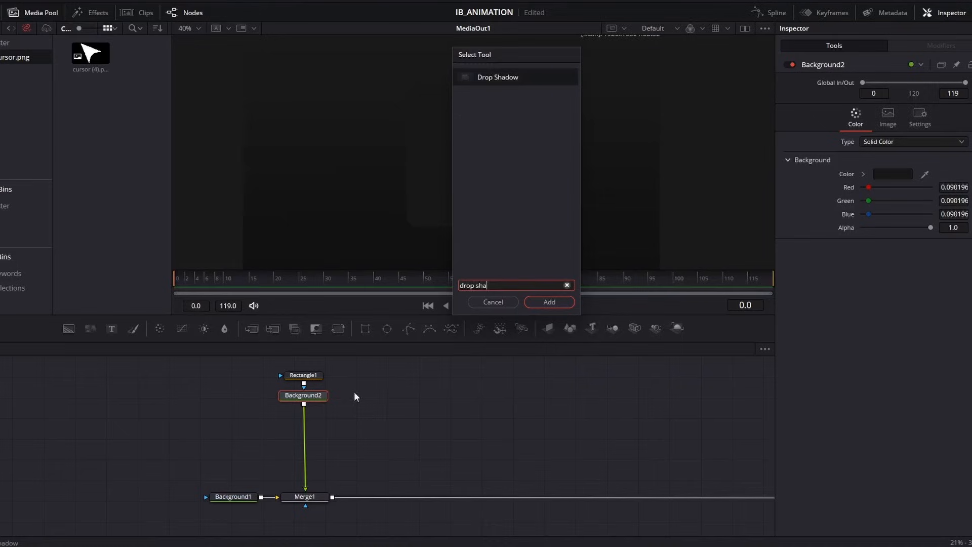
left_click(548, 302)
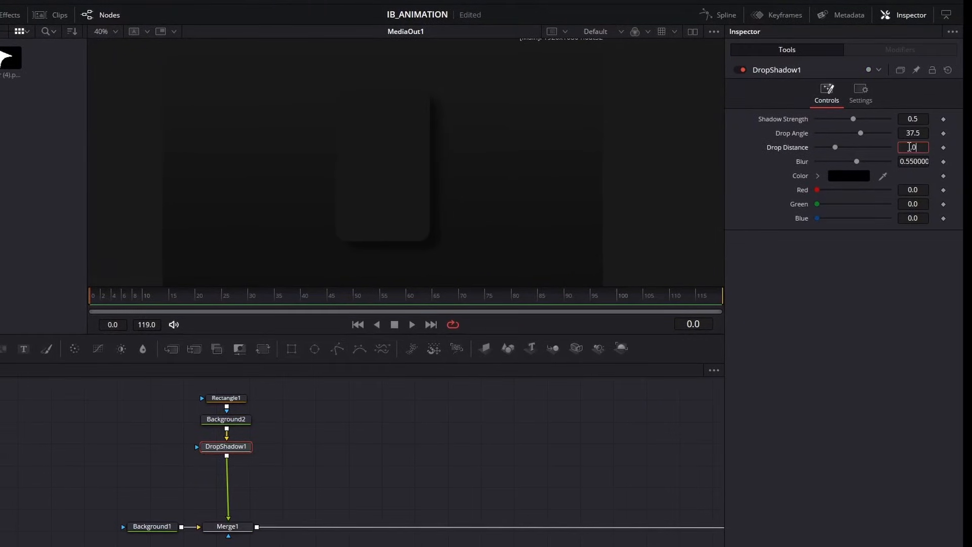
type(".0236")
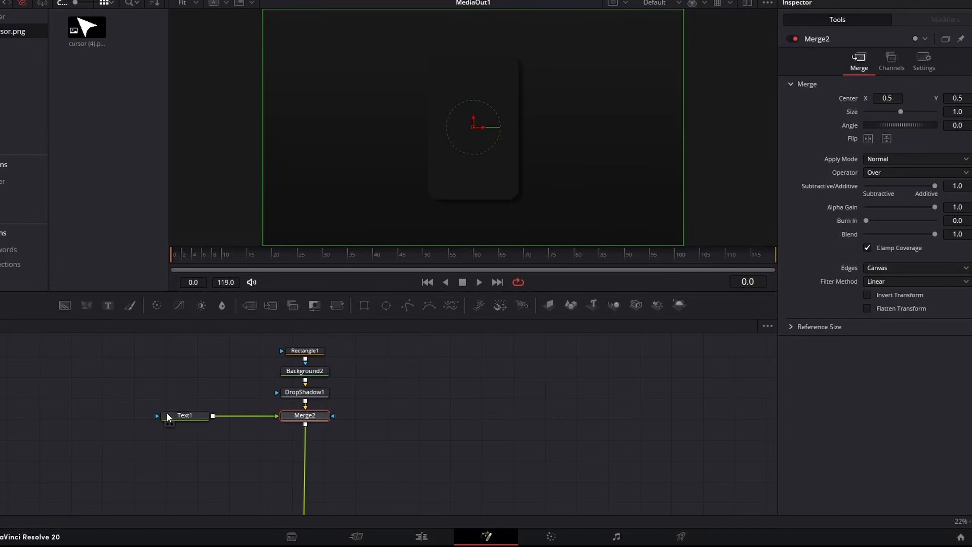
- Enter '1' in Text1, enlarge it, and set the font to Satoshi Black
left_click(185, 415)
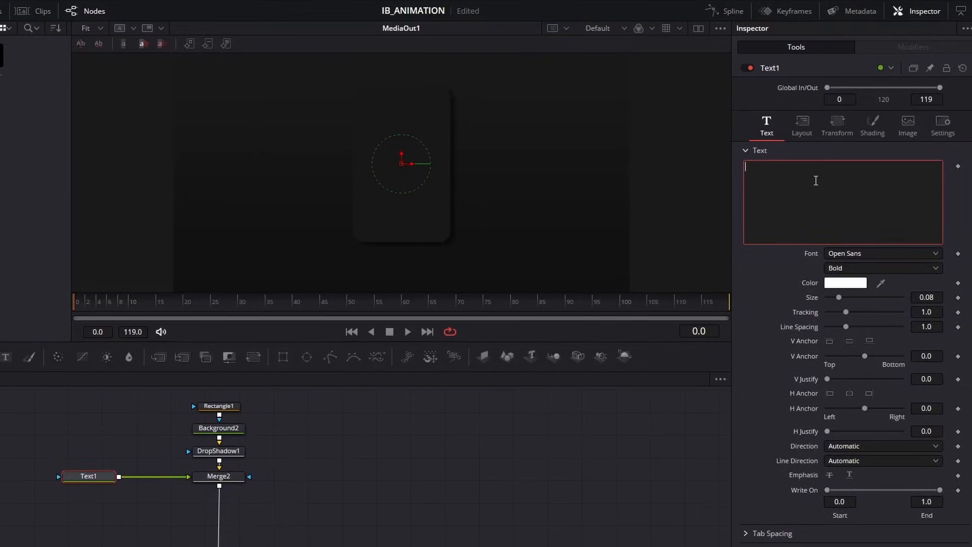
type("1")
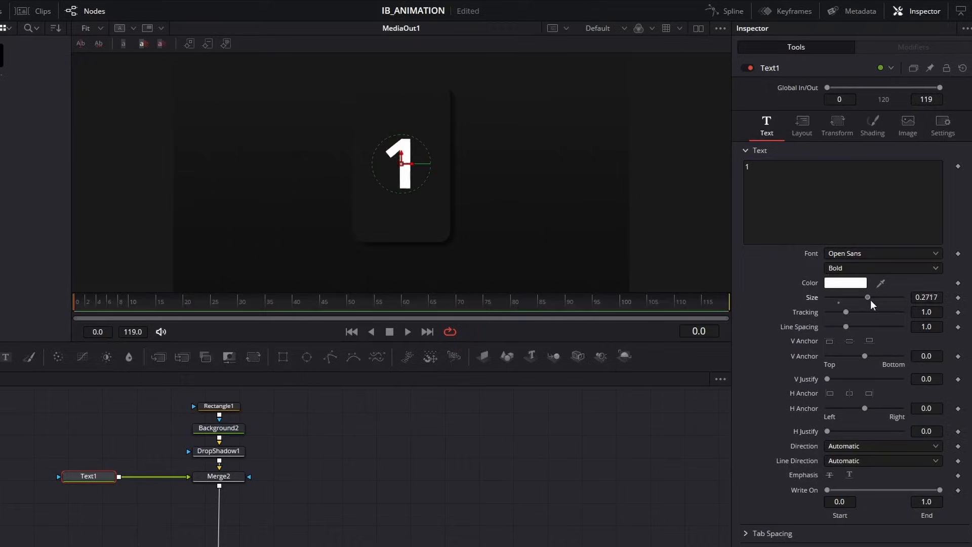
left_click(880, 253)
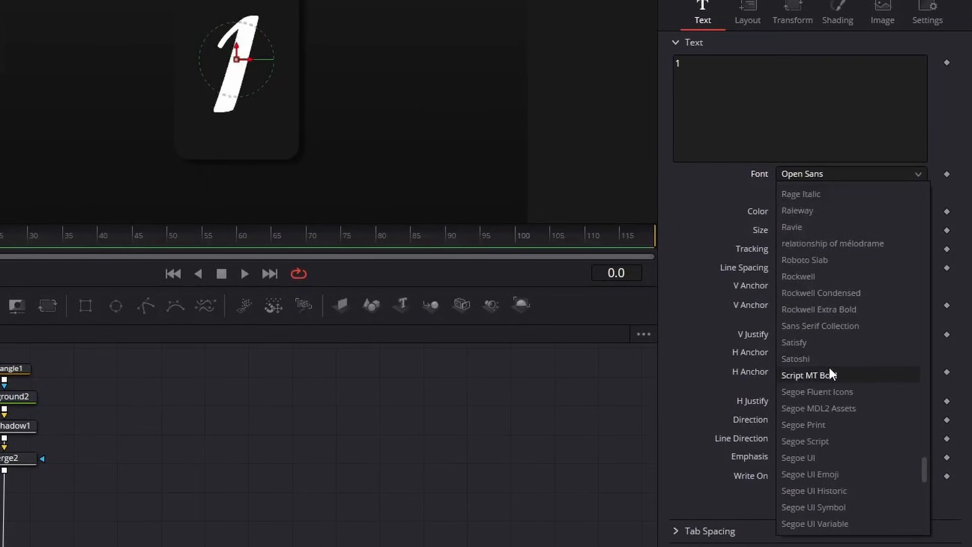
left_click(795, 358)
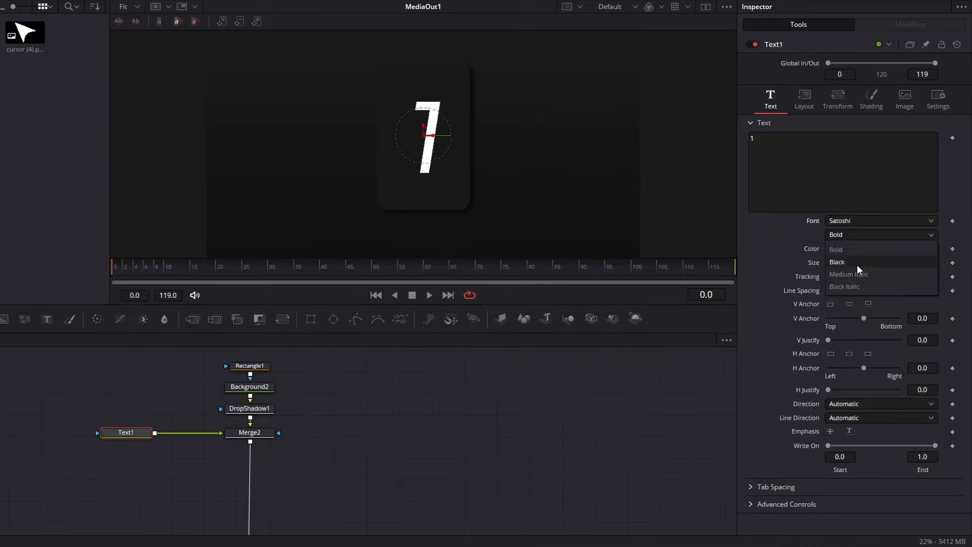
left_click(837, 262)
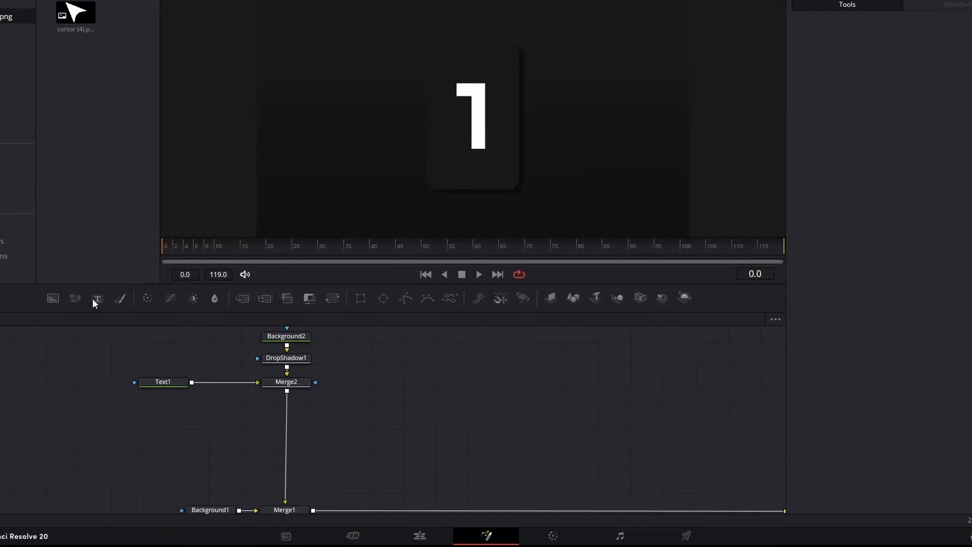
- Add a '$$$' text layer in MS Outlook, centred at 0.422, 0.769
left_click(96, 298)
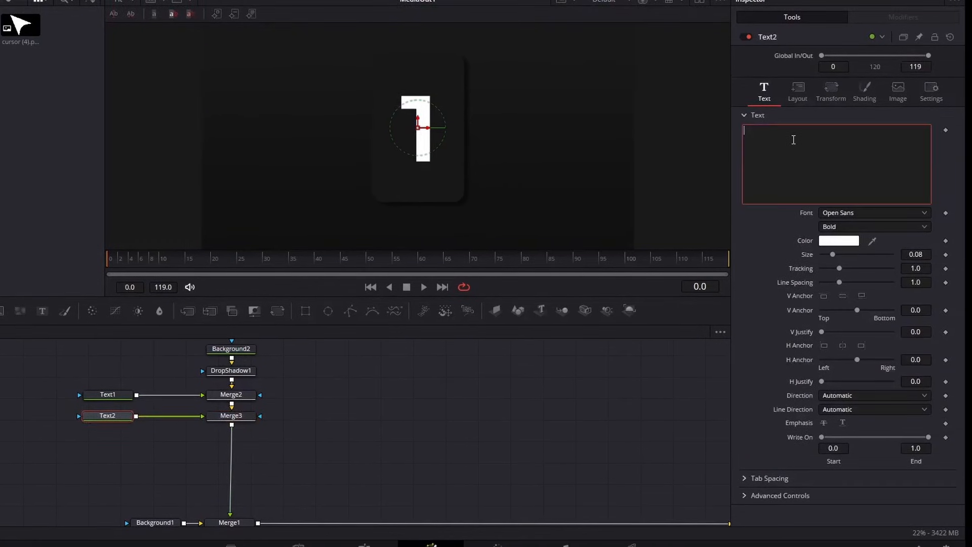
type("$$$")
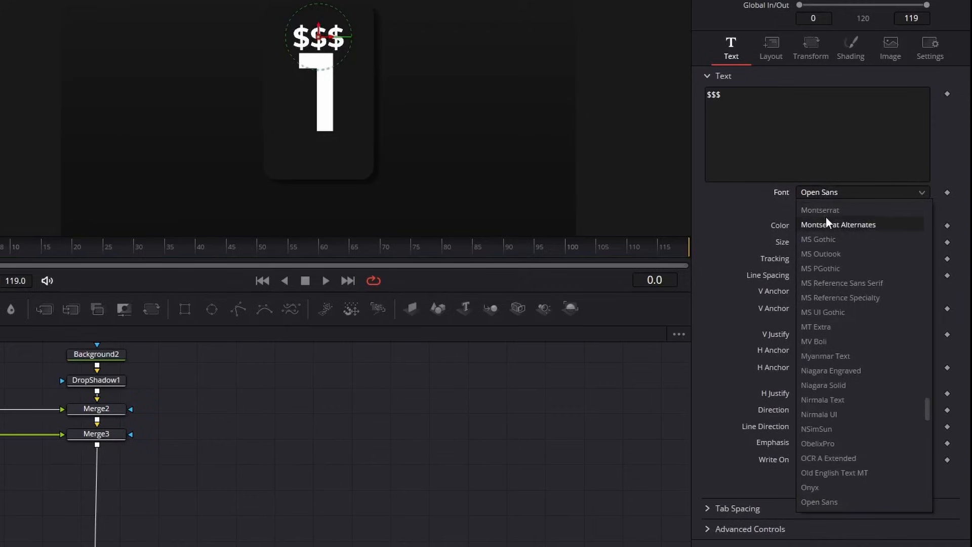
mouse_move(837, 254)
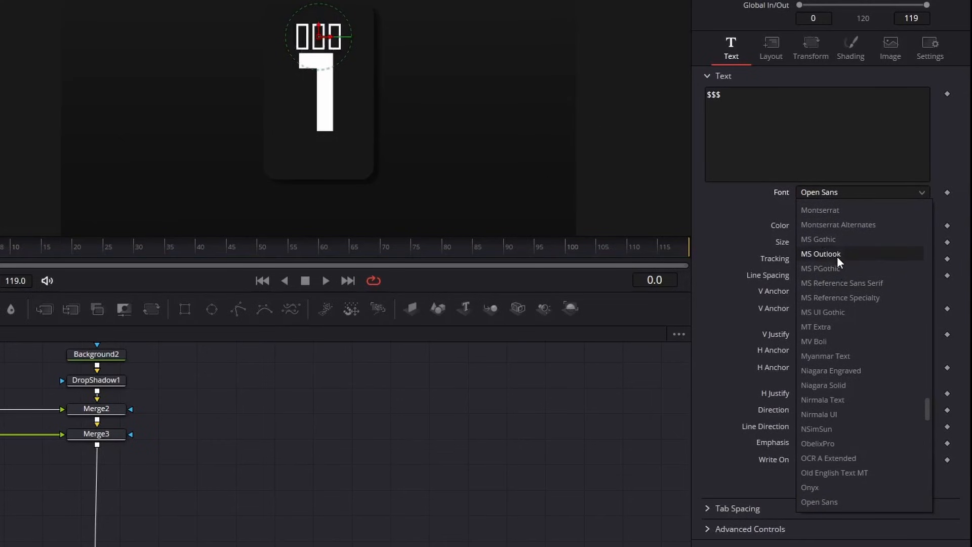
left_click(820, 254)
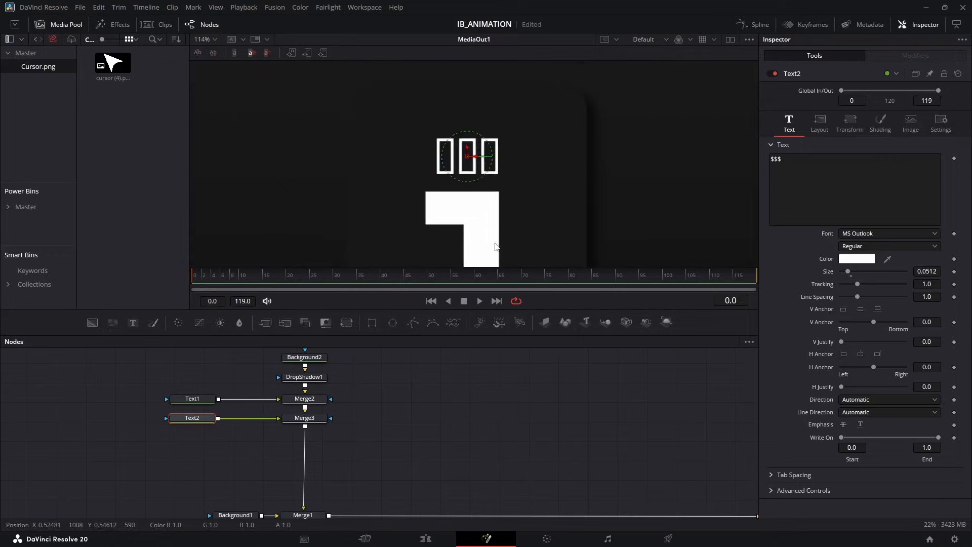
left_click(819, 122)
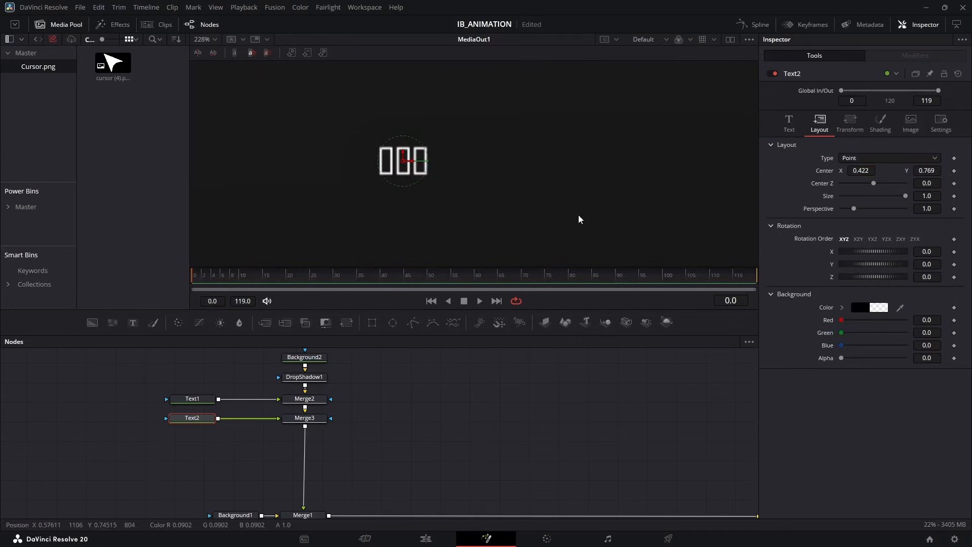
left_click(788, 121)
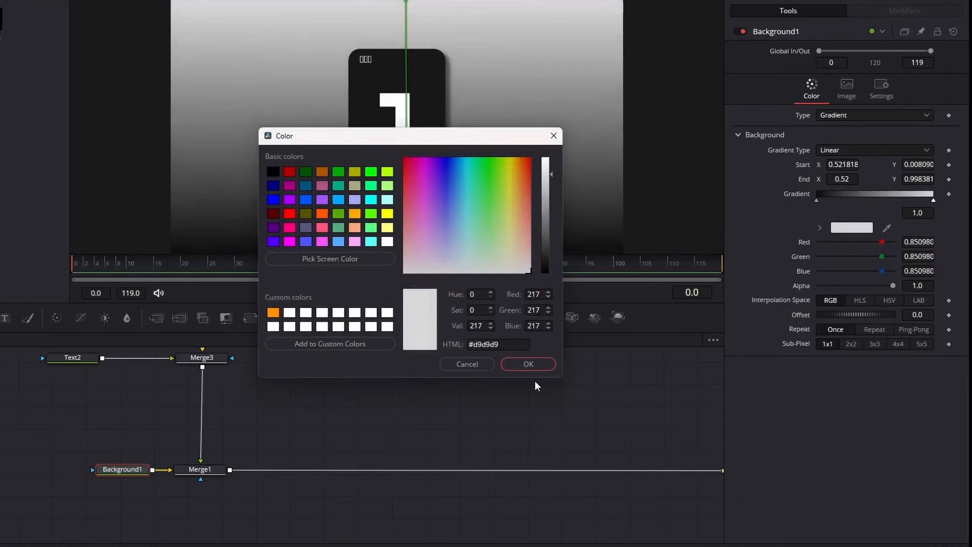
- Confirm #d9d9d9 for the gradient's light stop and add a Text3 node
left_click(527, 364)
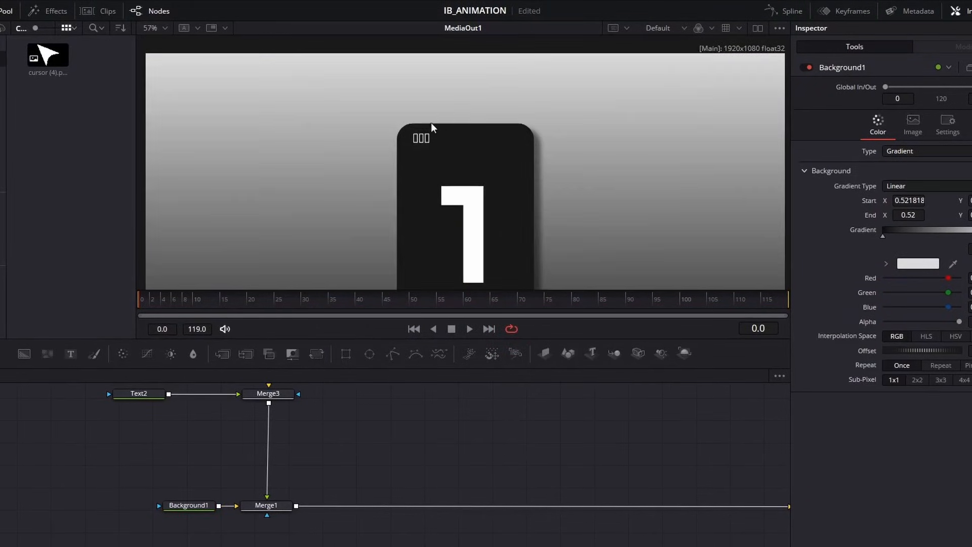
left_click(154, 28)
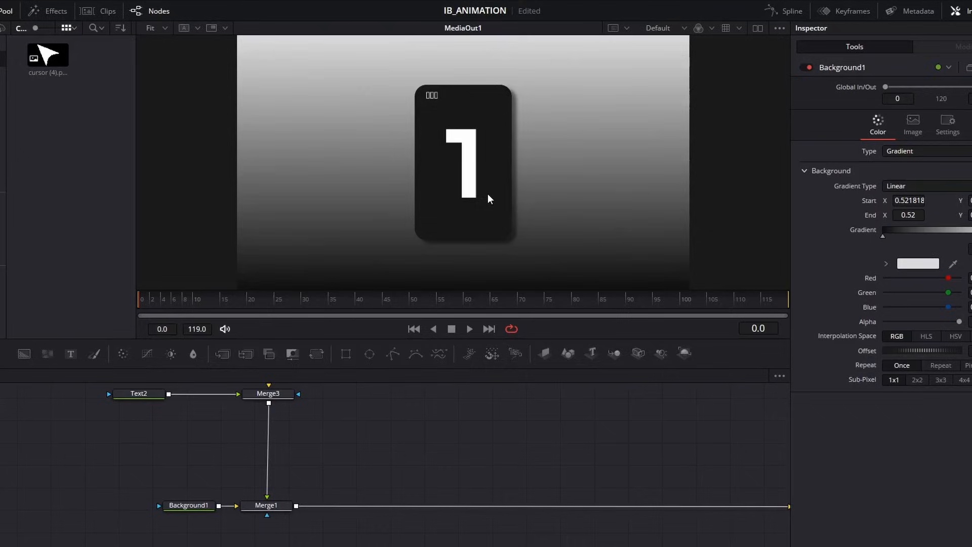
mouse_move(461, 224)
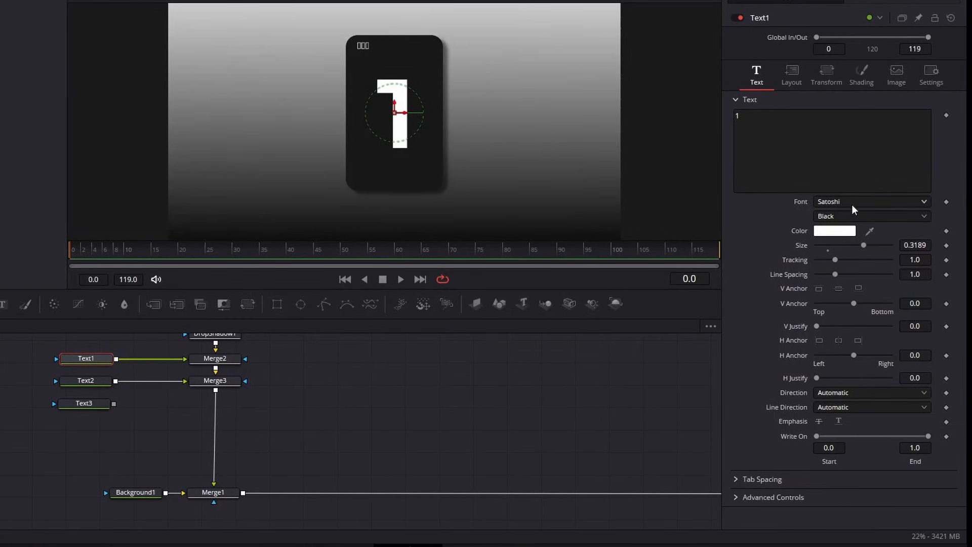
left_click(834, 231)
type("Edit")
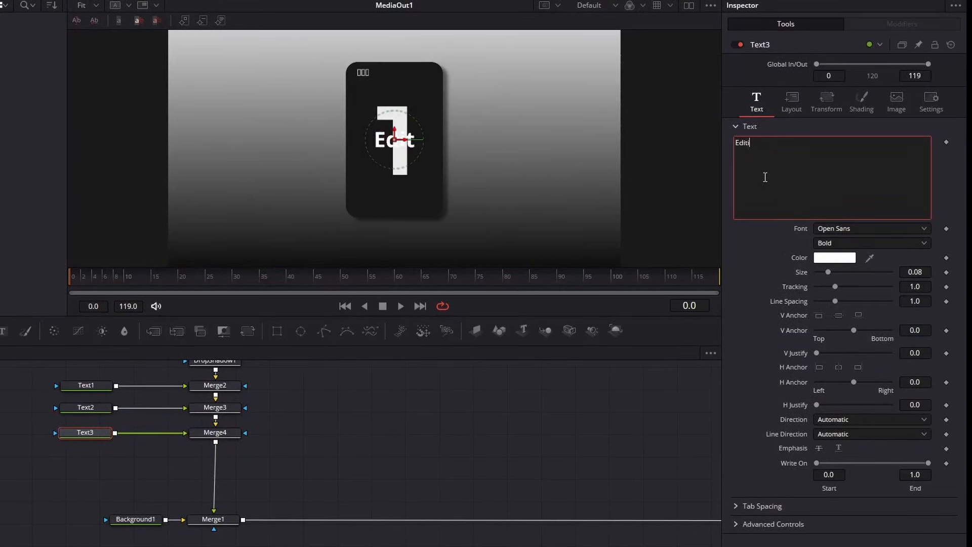
- Move the EDITING label lower on the card and set its font to Algerian
left_click(791, 101)
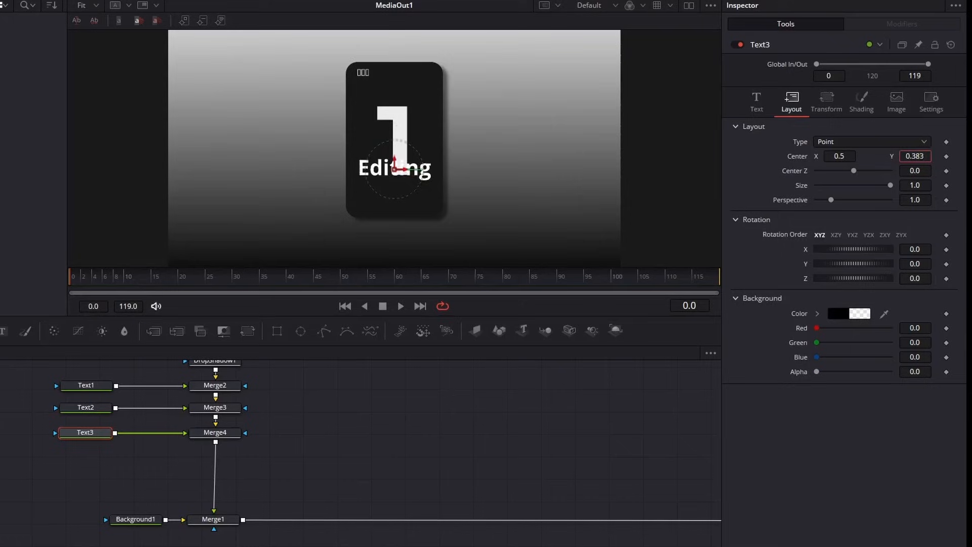
left_click(755, 99)
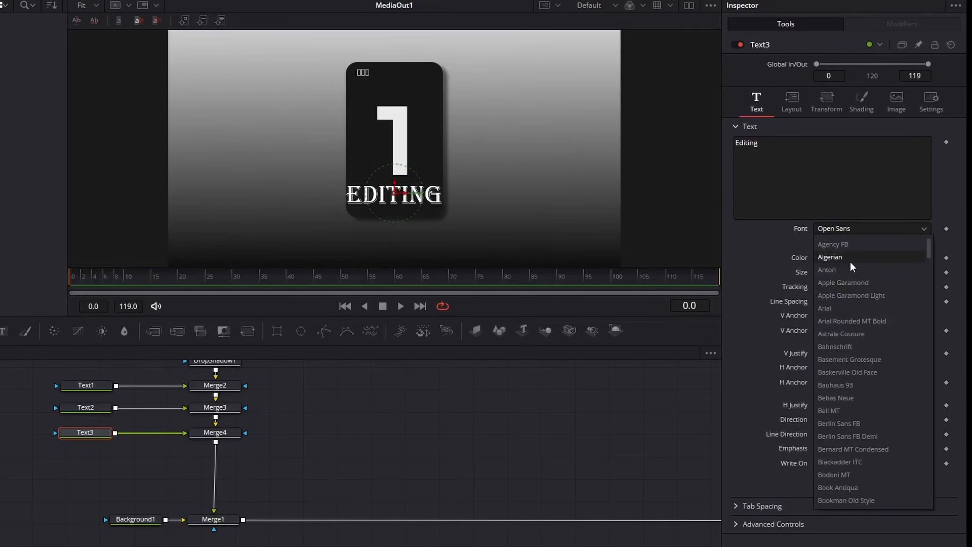
left_click(830, 256)
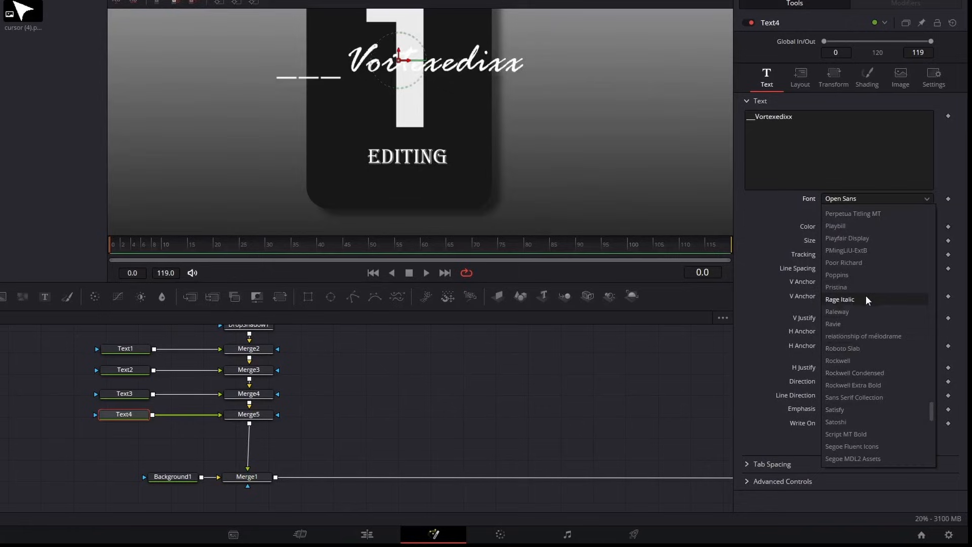
- Make the signature text smaller Rage Italic and move it near the card's bottom
left_click(839, 299)
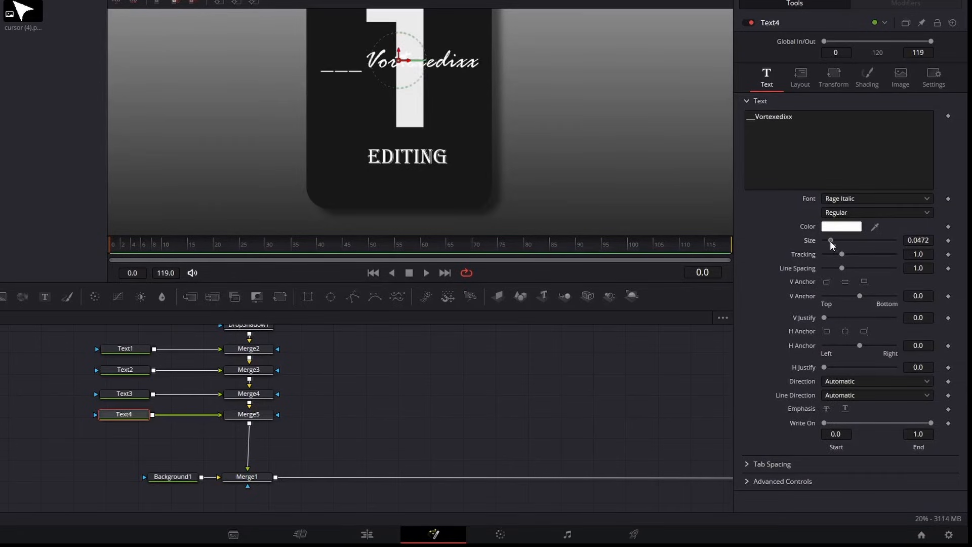
left_click(799, 77)
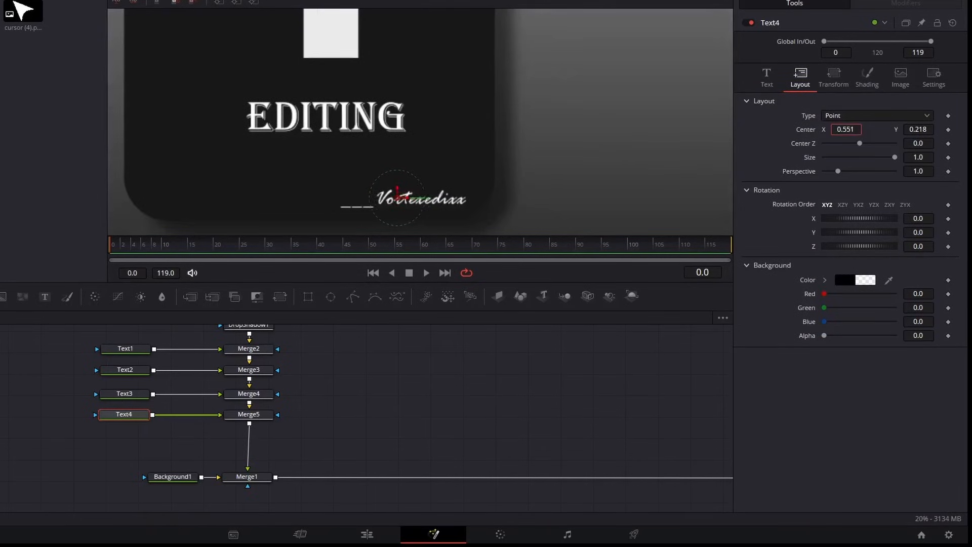
left_click(840, 227)
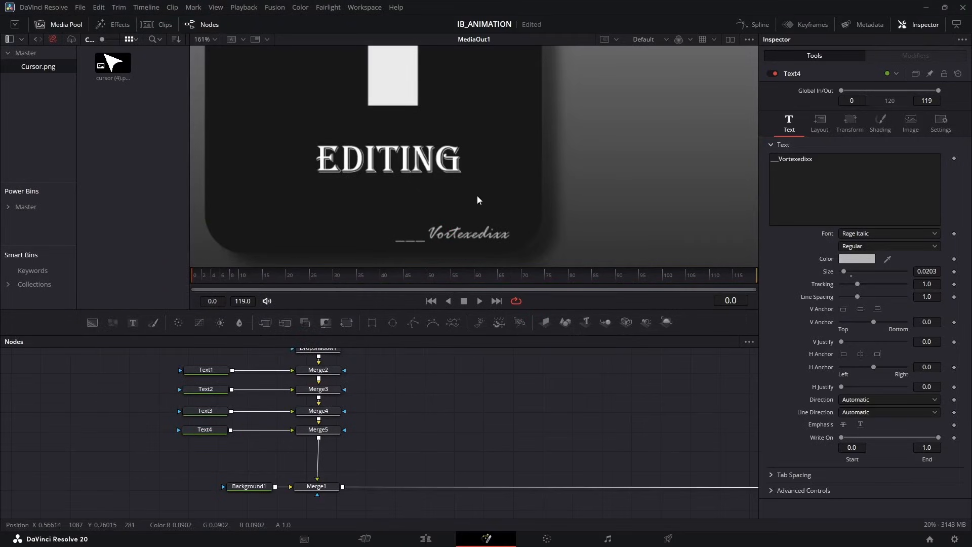
left_click(205, 411)
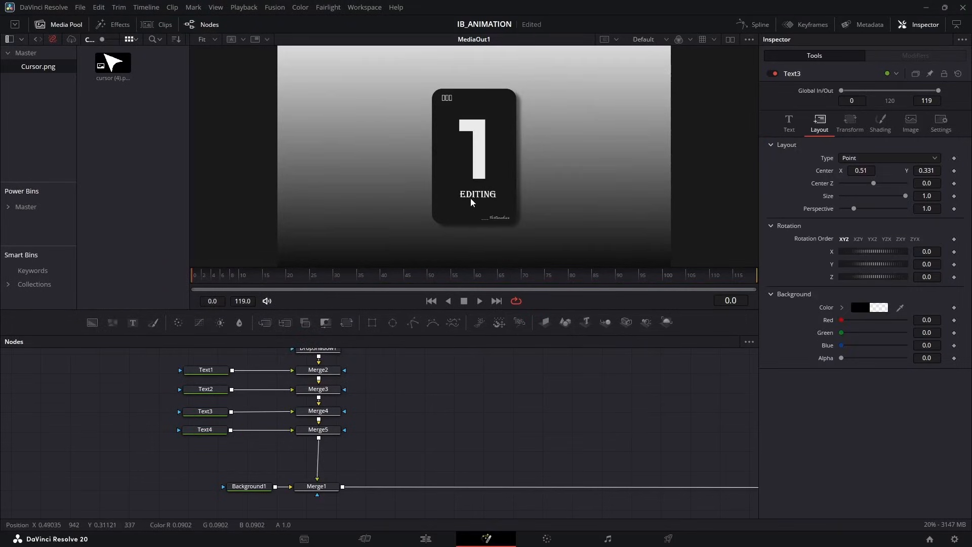
mouse_move(608, 163)
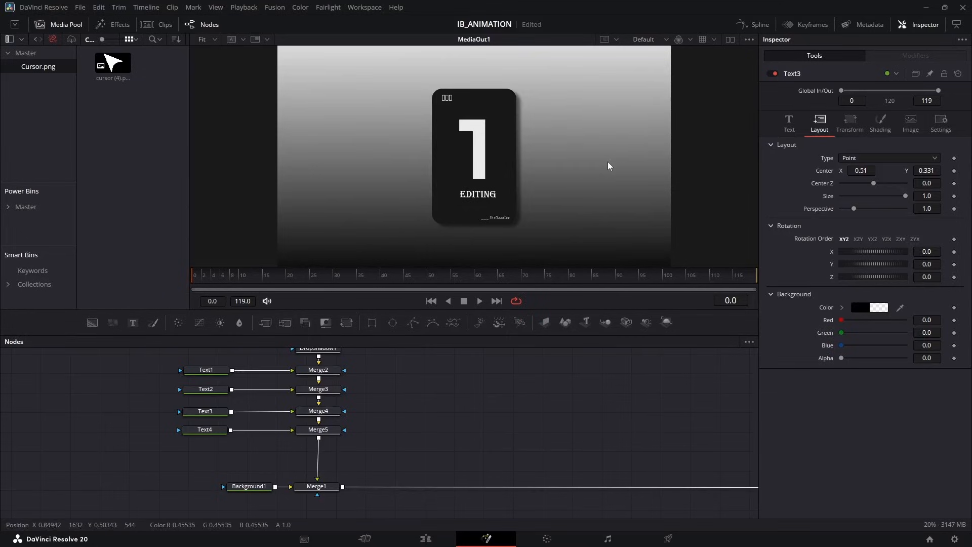
mouse_move(471, 202)
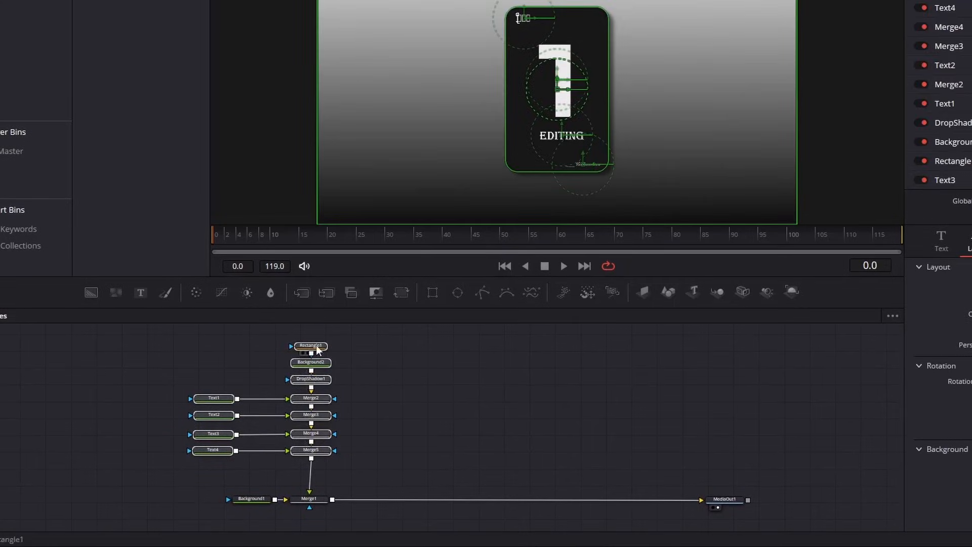
- Group the selected card nodes and name the group Card_1
right_click(309, 346)
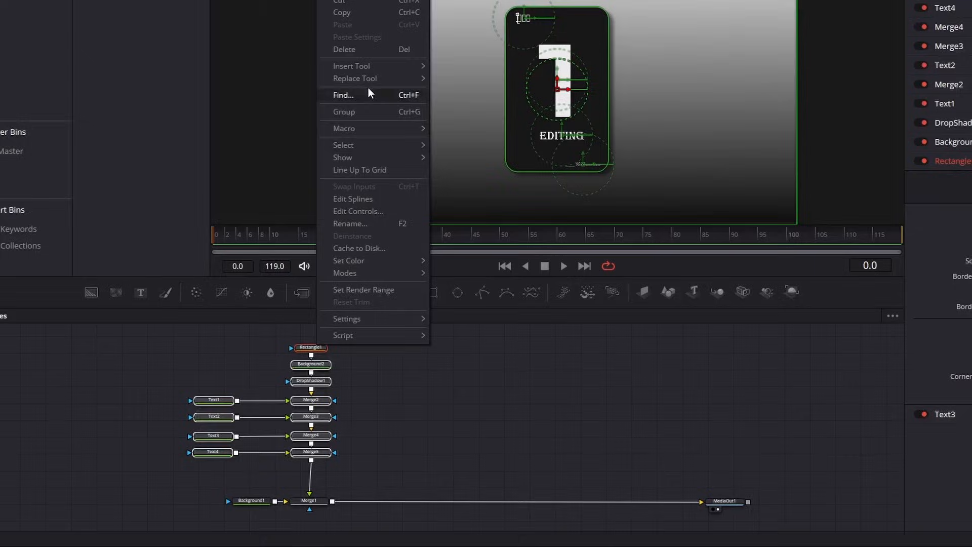
left_click(344, 111)
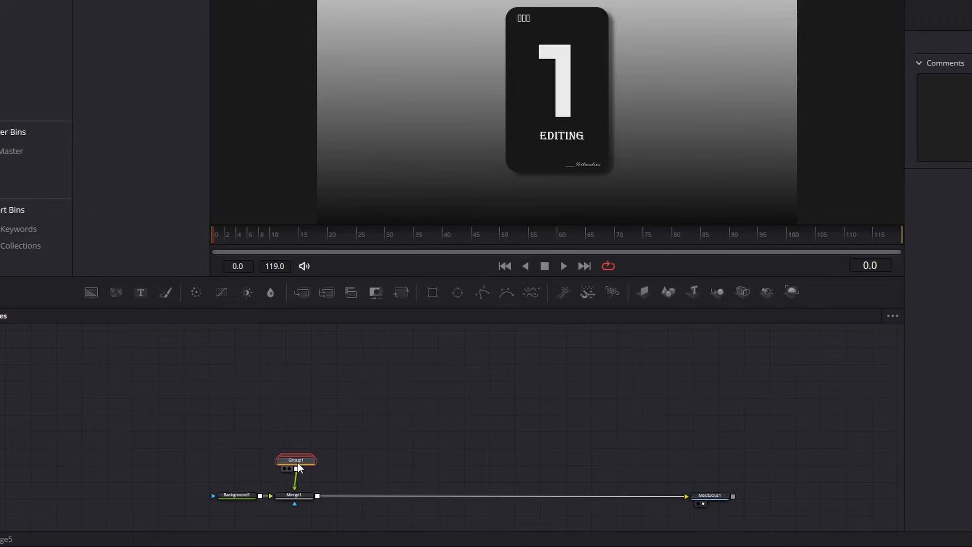
double_click(296, 459)
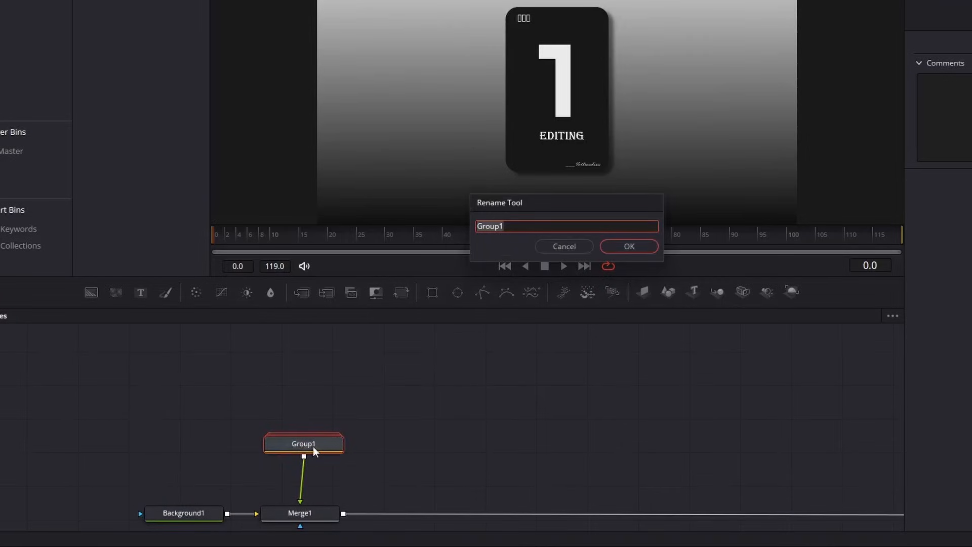
type("Card")
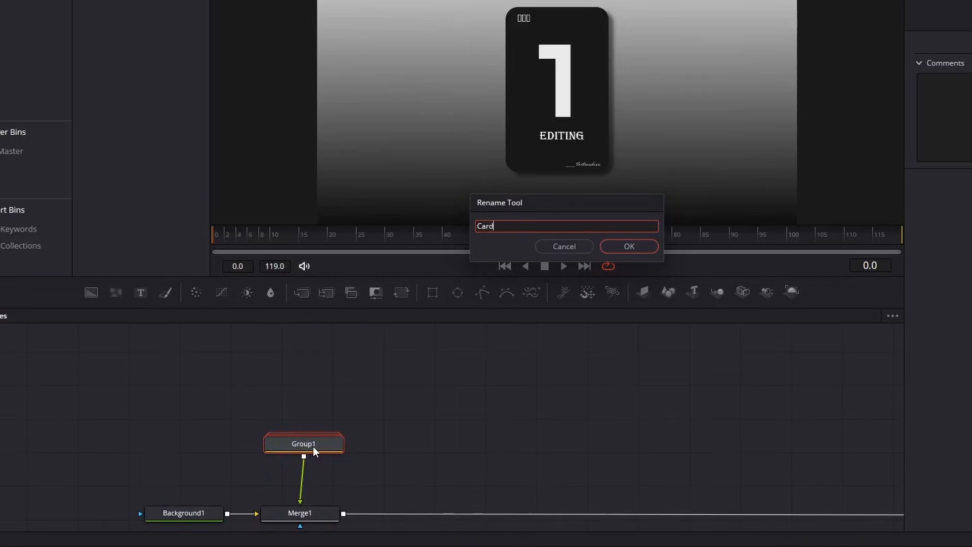
left_click(627, 246)
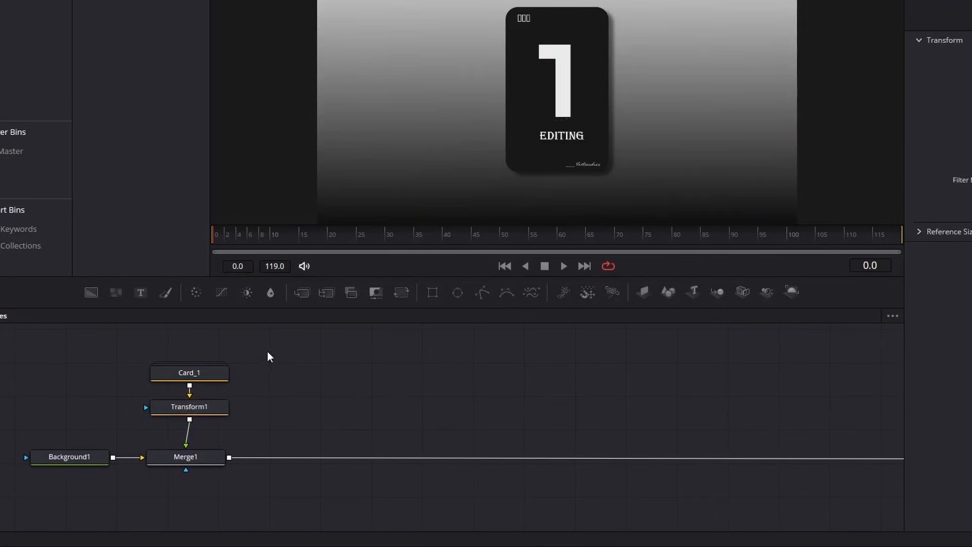
mouse_move(304, 383)
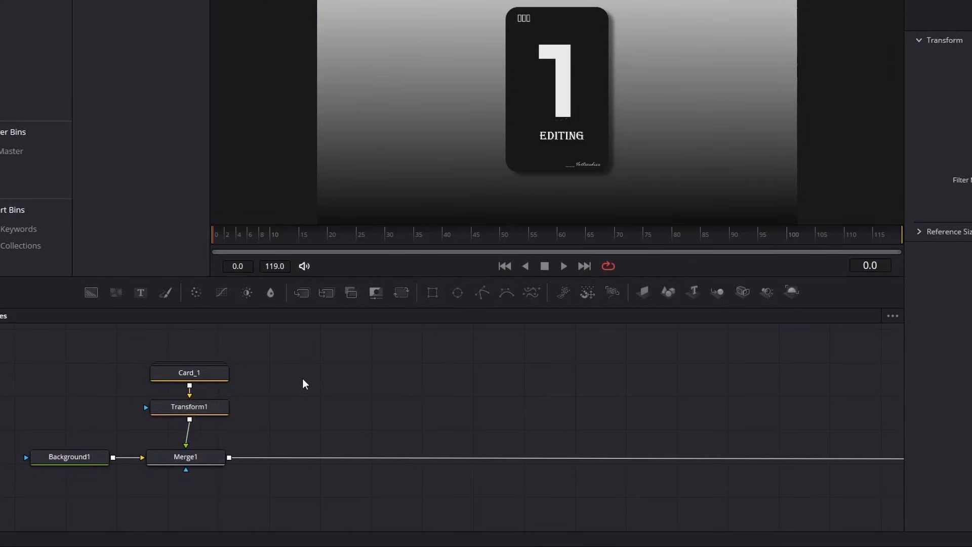
- Duplicate the Card_1 group into copies named Card_2 and Card_3
left_click(189, 406)
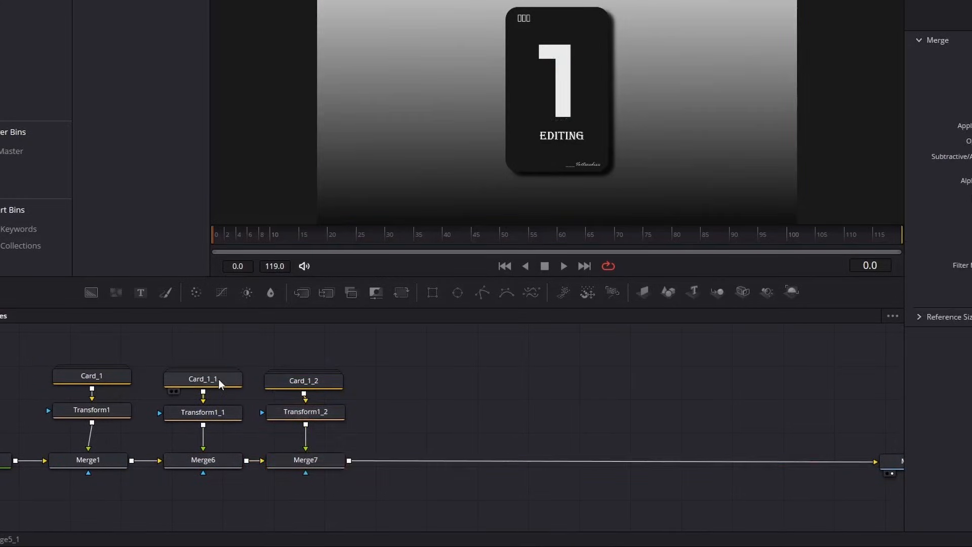
double_click(304, 380)
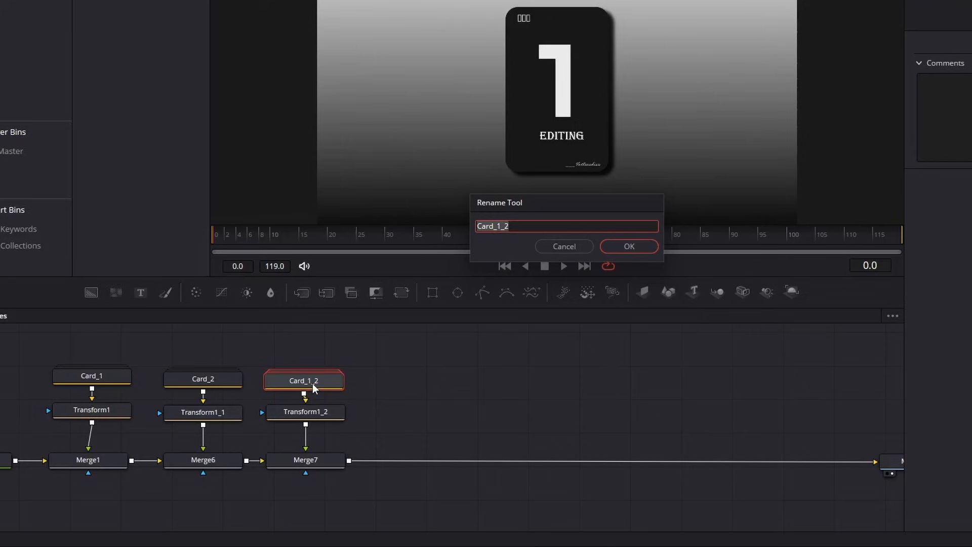
left_click(627, 246)
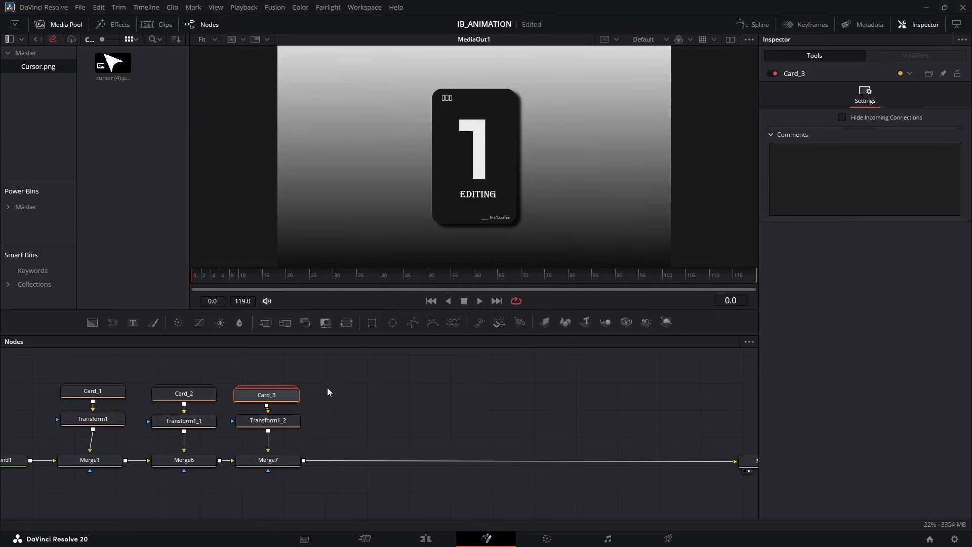
left_click(183, 419)
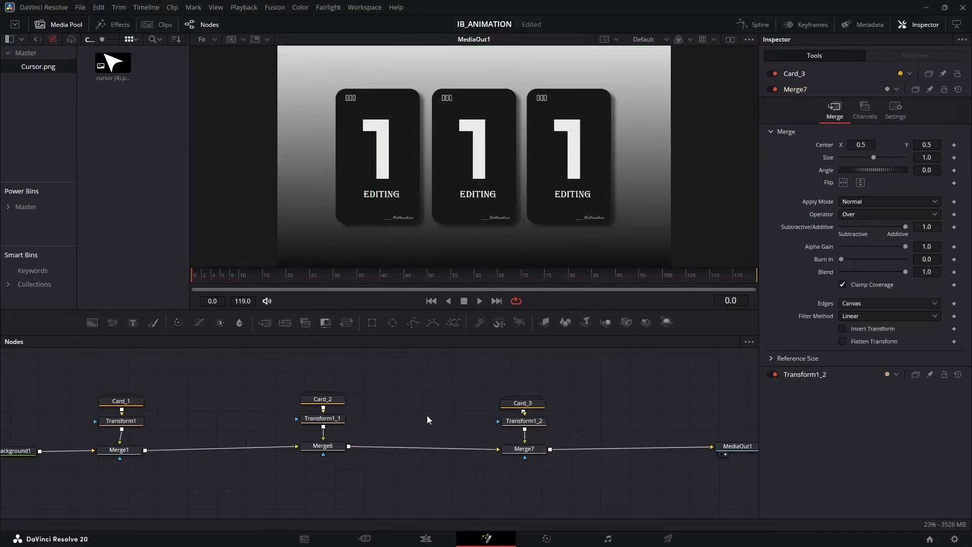
- Change the left card to read 2 MUSIC, then begin editing the third card's number
double_click(322, 398)
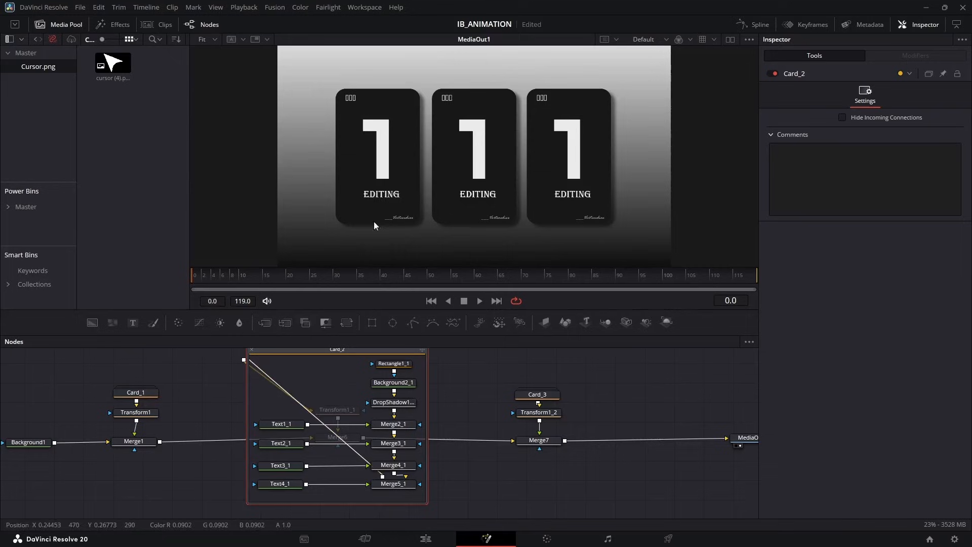
left_click(282, 424)
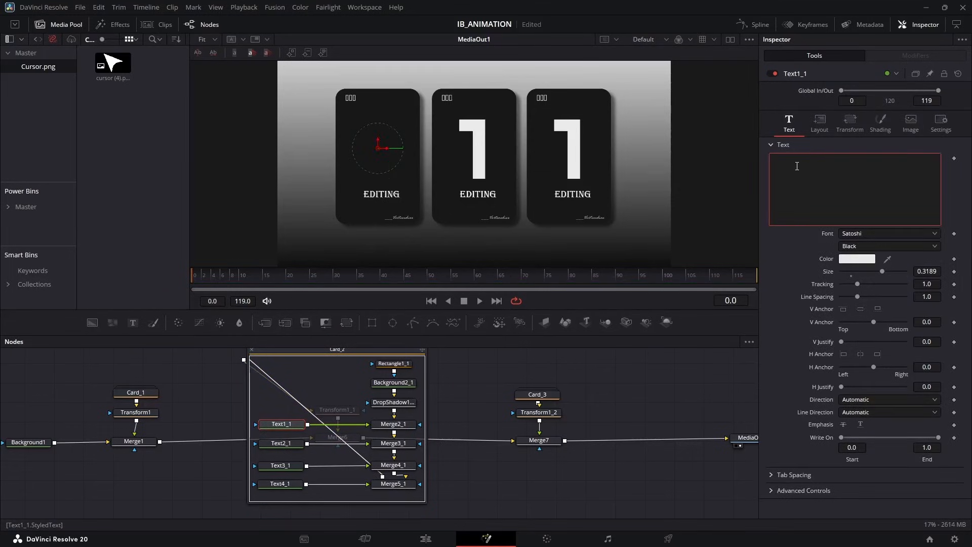
left_click(282, 442)
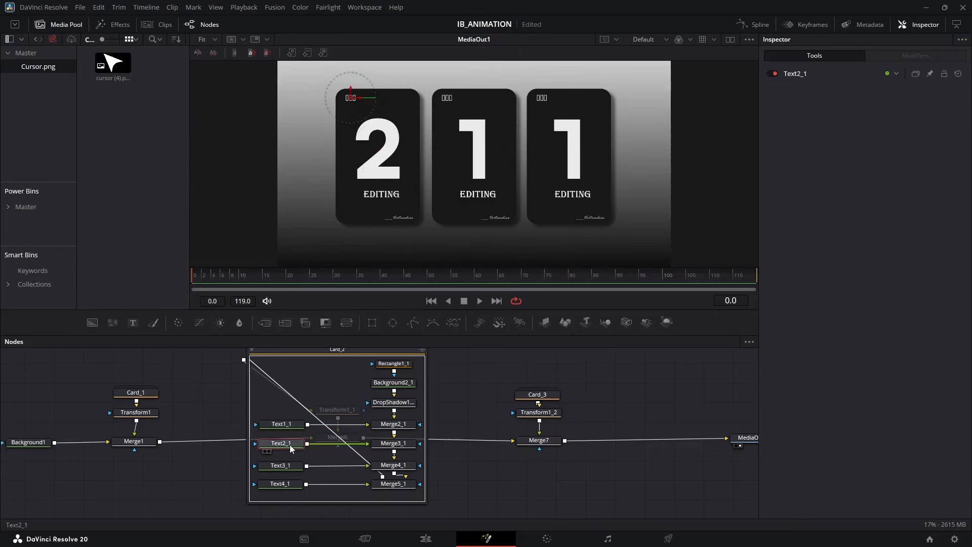
left_click(281, 465)
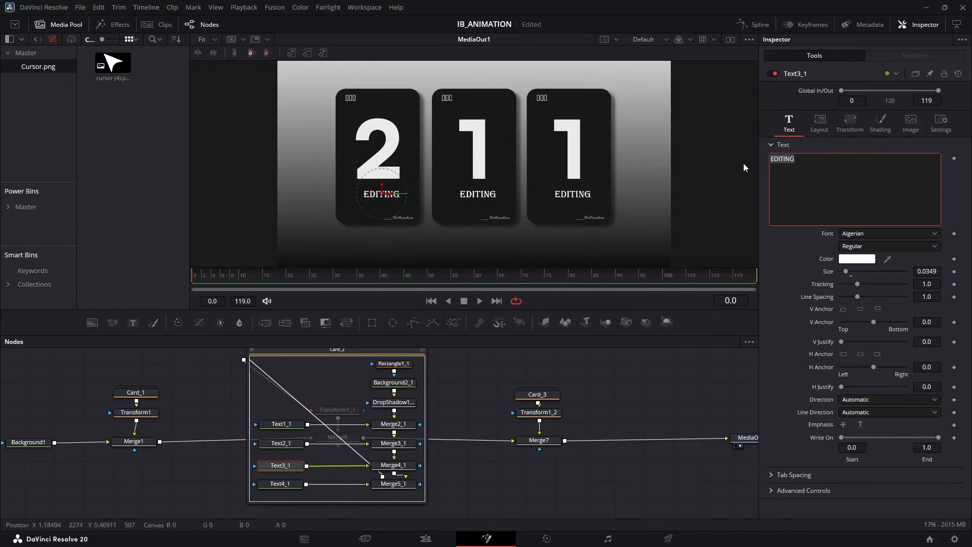
type("Music")
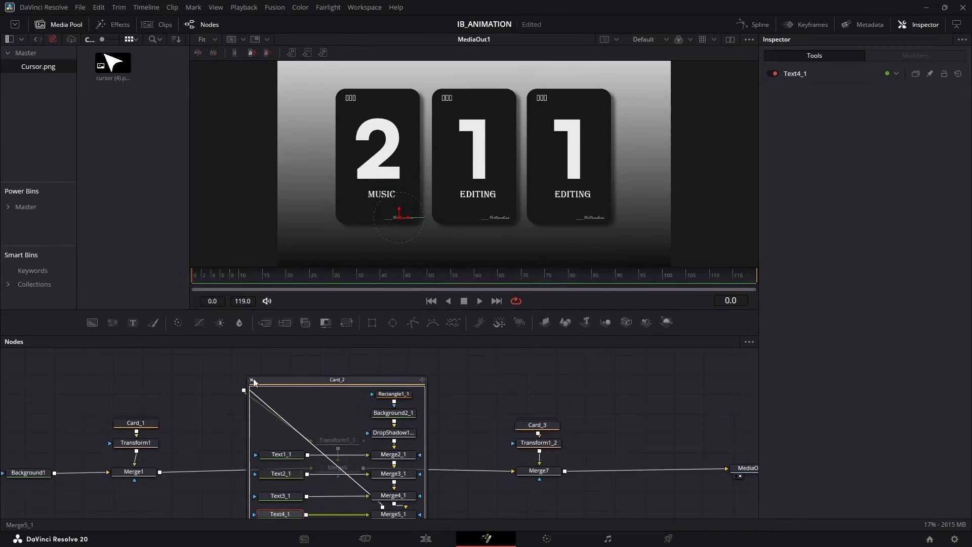
left_click(251, 380)
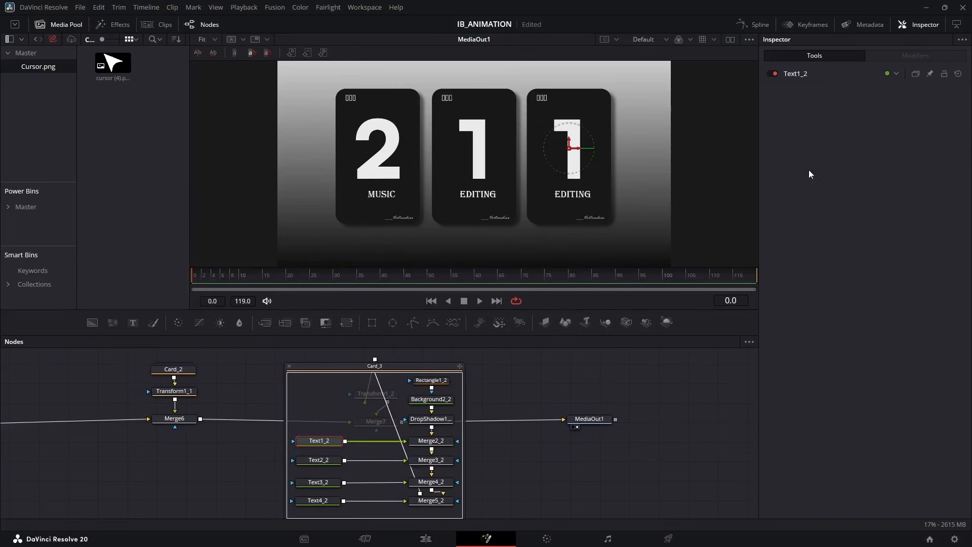
left_click(317, 481)
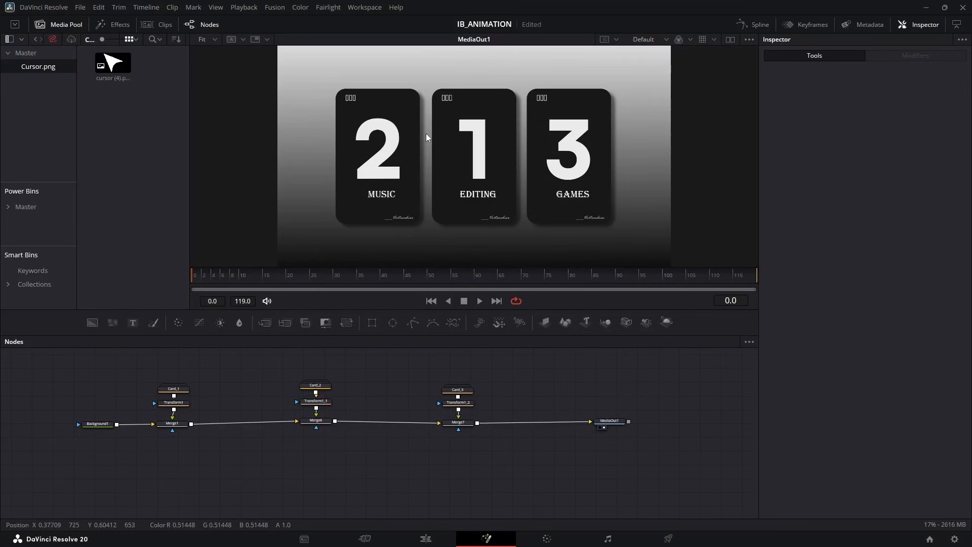
- Set the Background1 gradient colour to near-black #0c0c0c
left_click(97, 423)
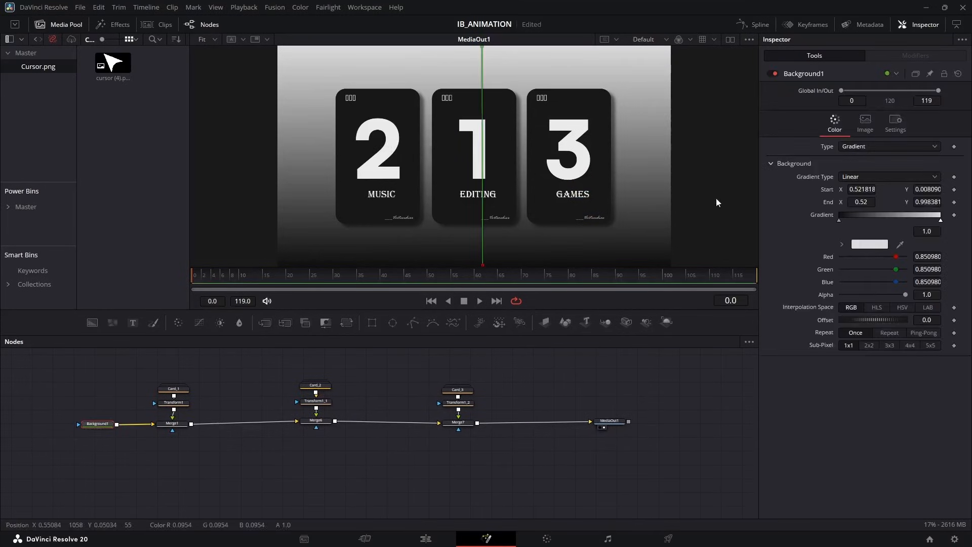
left_click(869, 244)
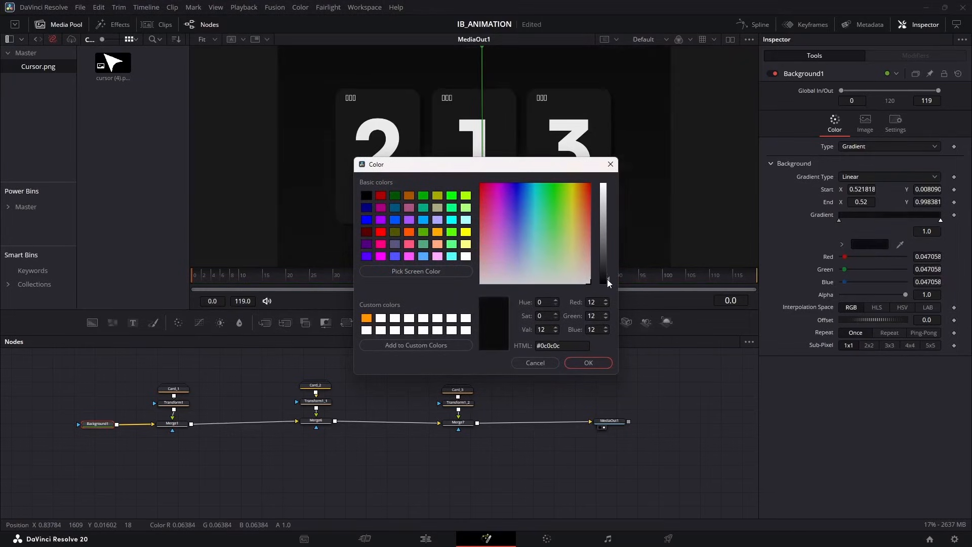
left_click(587, 362)
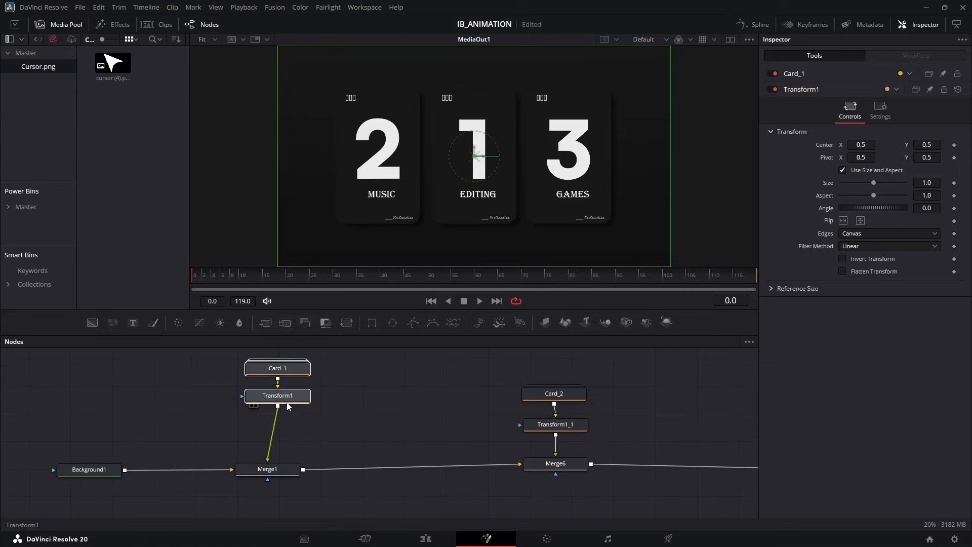
- Keyframe card 1's Transform1 Center at frames 0 and 30, starting below the frame
left_click(277, 395)
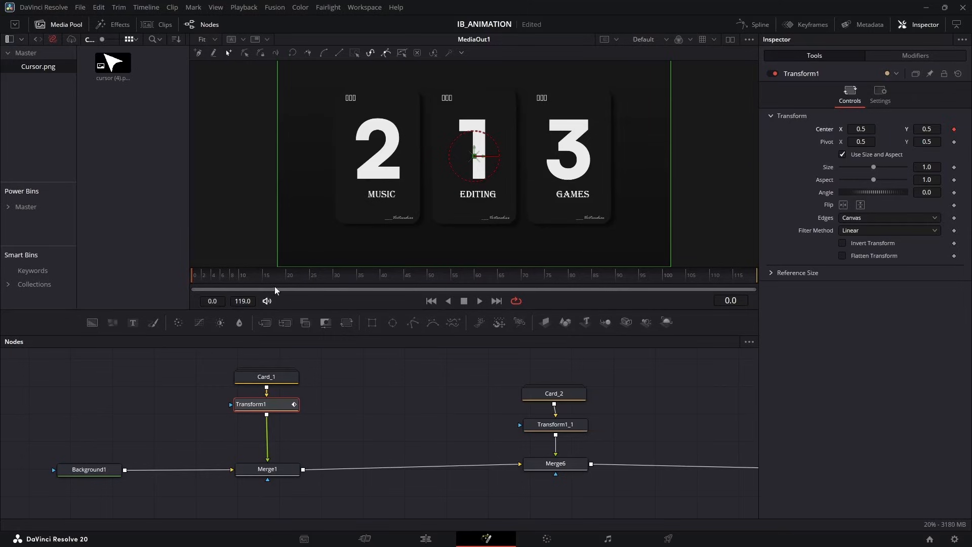
left_click(337, 288)
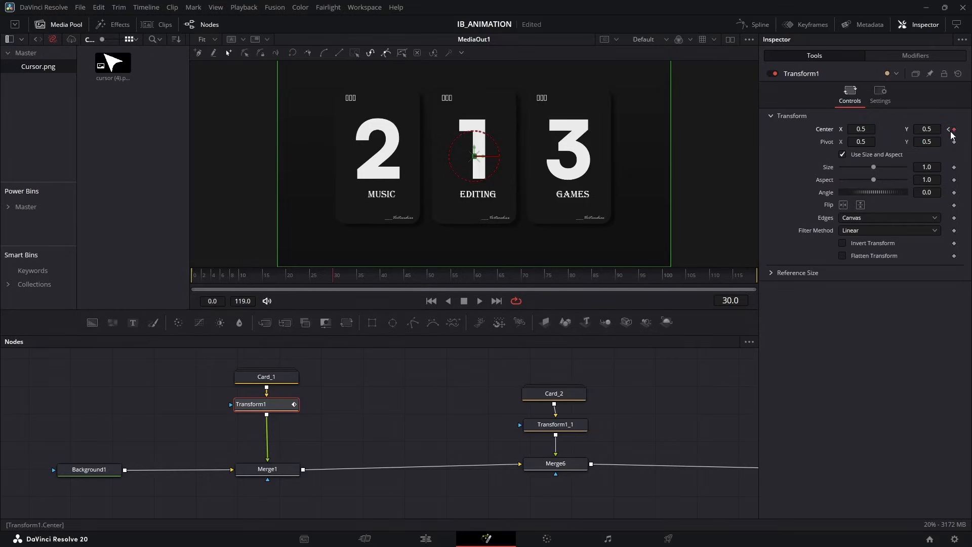
left_click(948, 130)
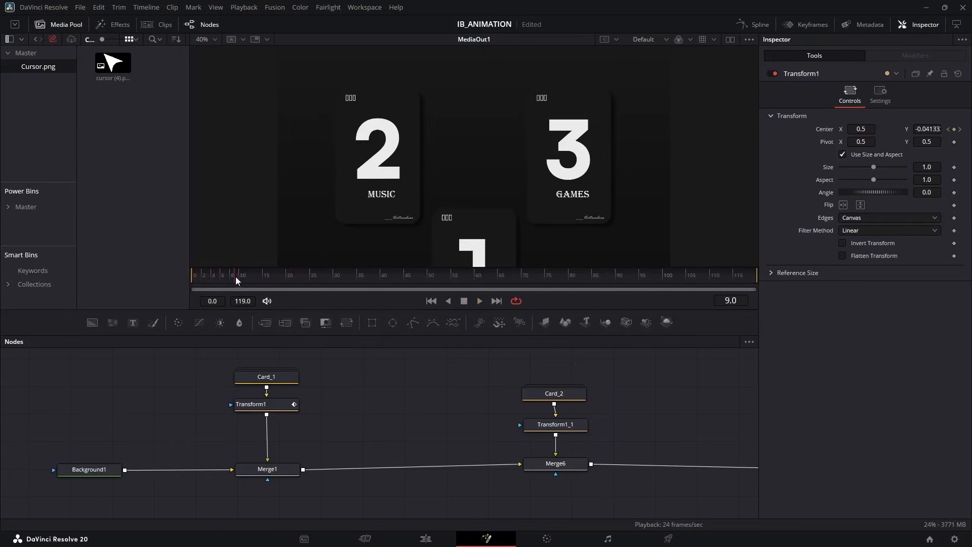
- Show Transform1 Displacement in the Spline editor and select its keyframes for Ease In/Out
left_click(250, 403)
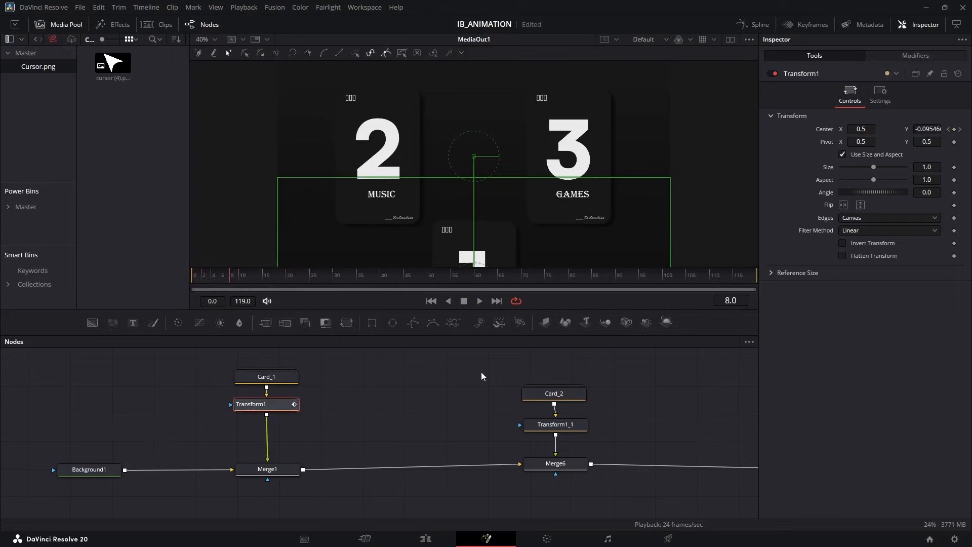
left_click(757, 24)
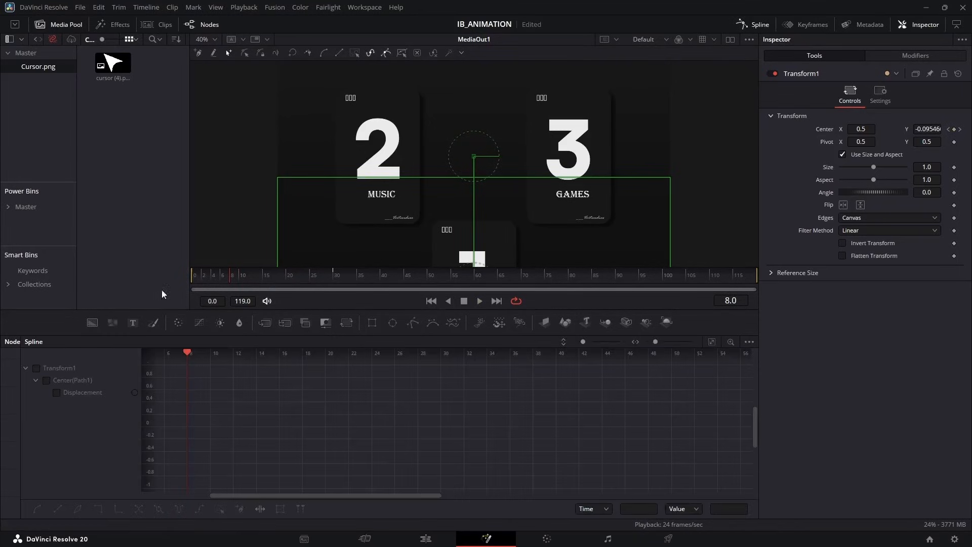
left_click(83, 392)
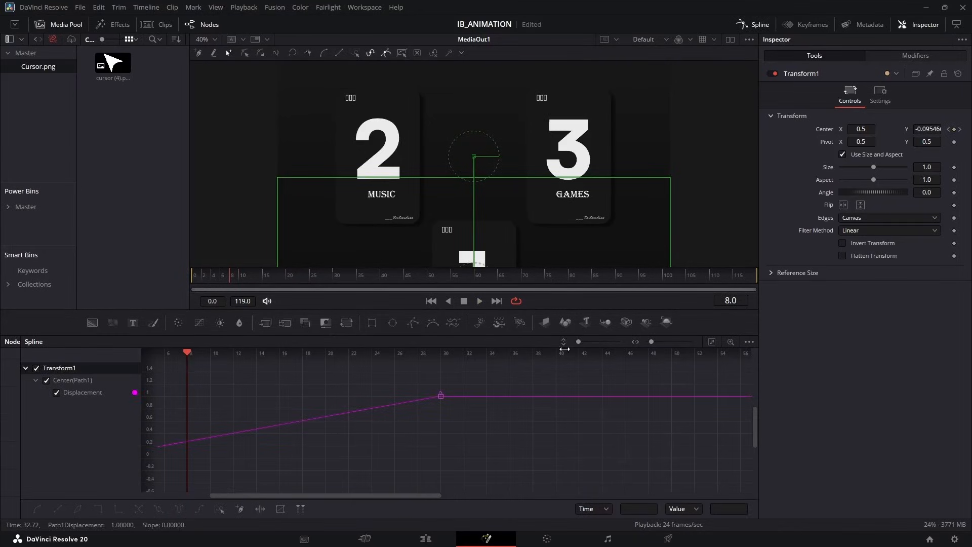
left_click(712, 342)
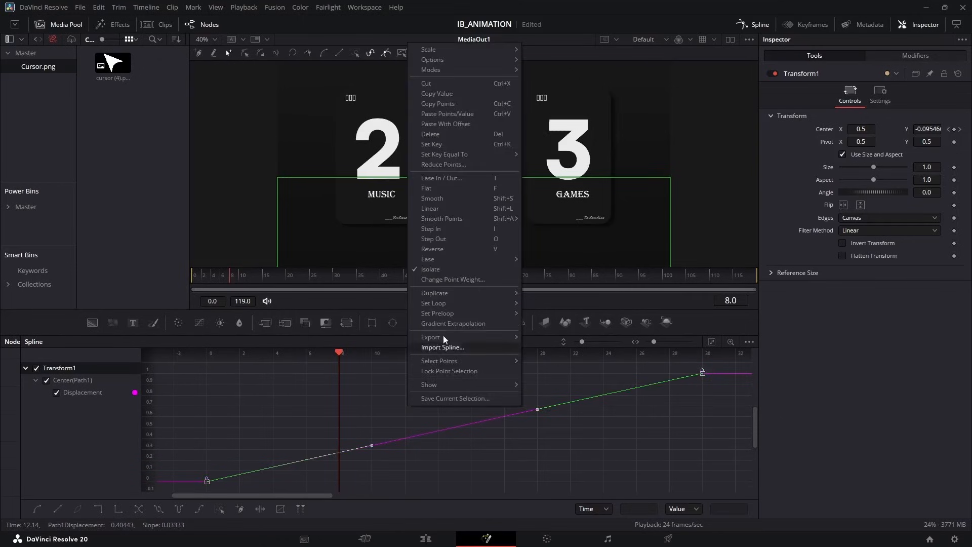
mouse_move(427, 259)
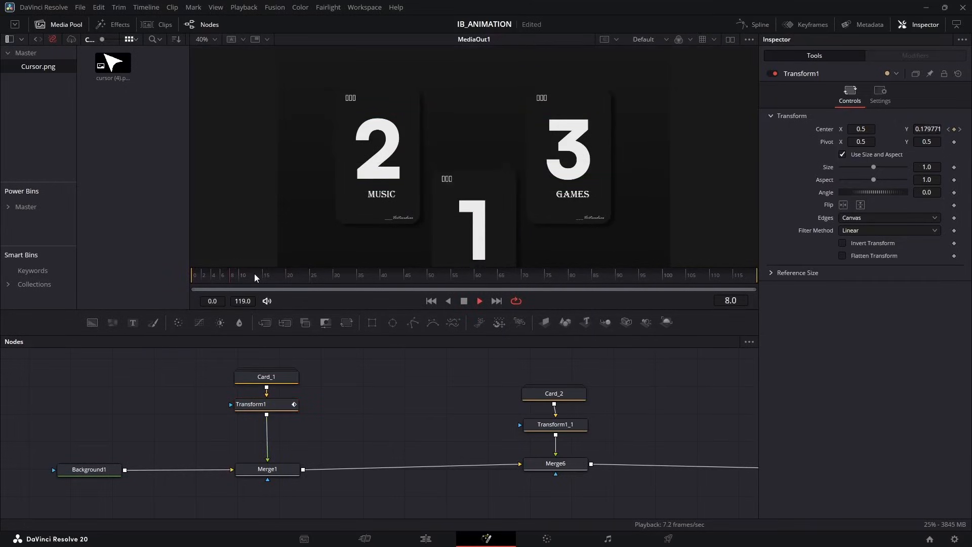
- Keyframe card 2's Transform1_1 Center to start below the frame and check its curve
left_click(271, 274)
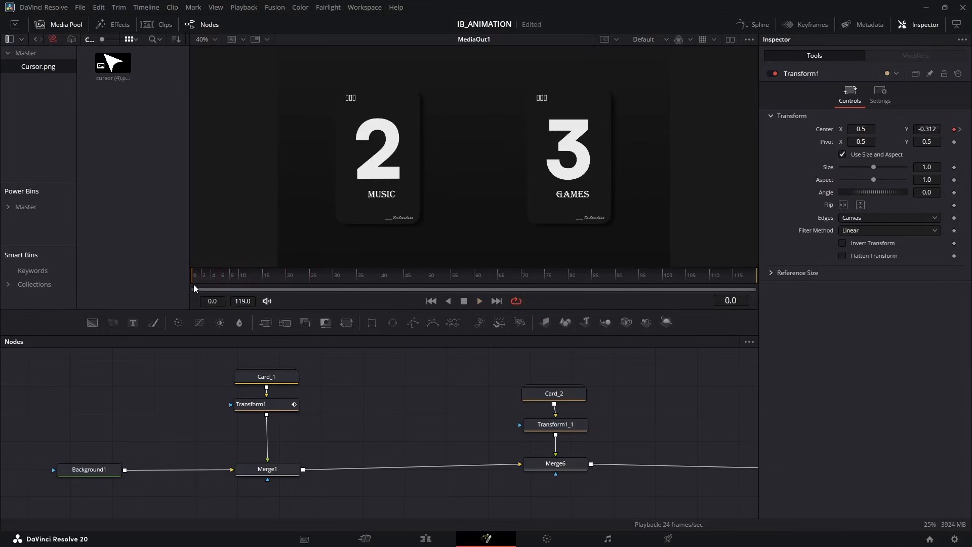
mouse_move(576, 204)
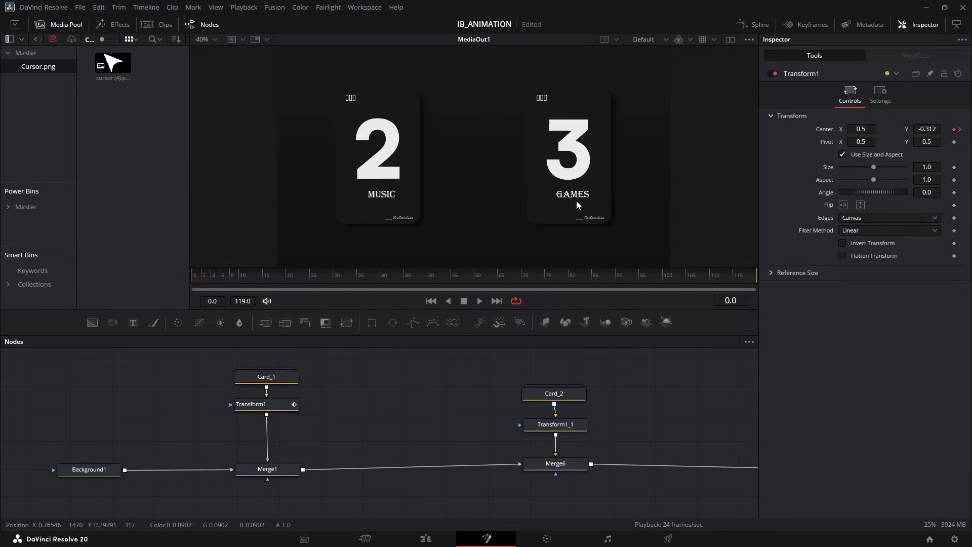
mouse_move(576, 203)
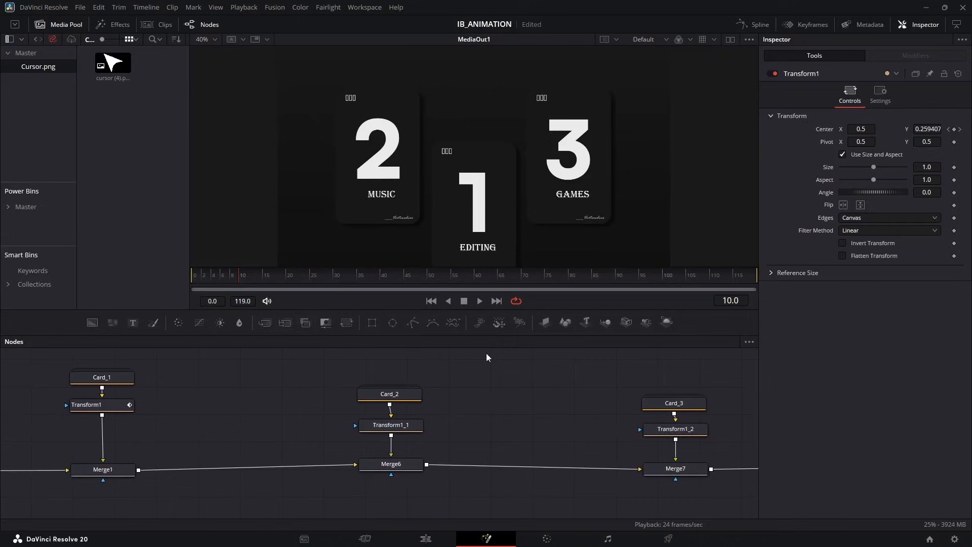
left_click(390, 425)
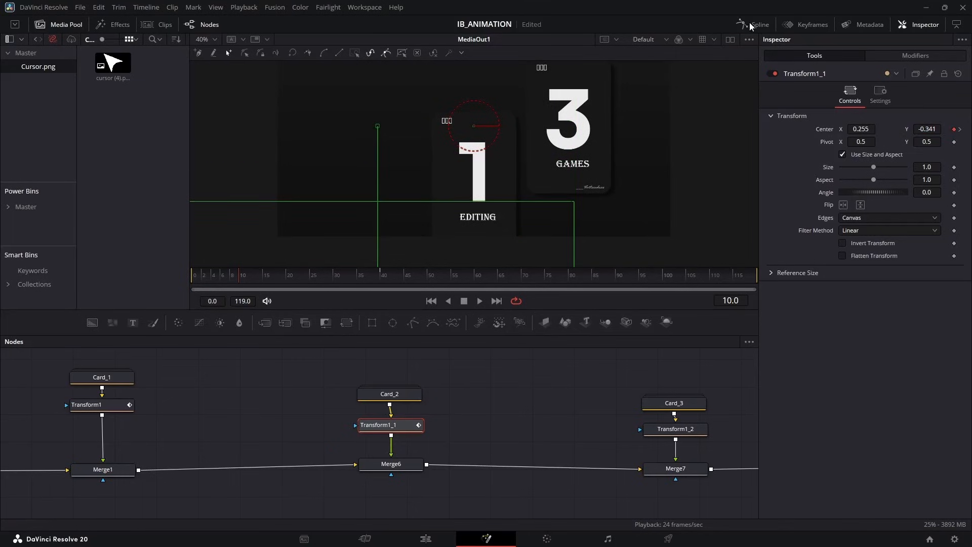
left_click(758, 25)
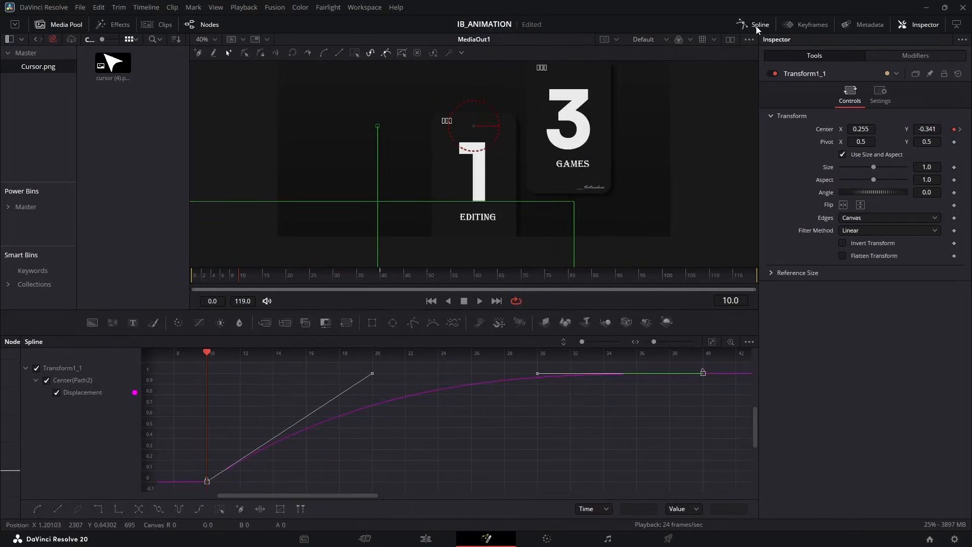
left_click(209, 24)
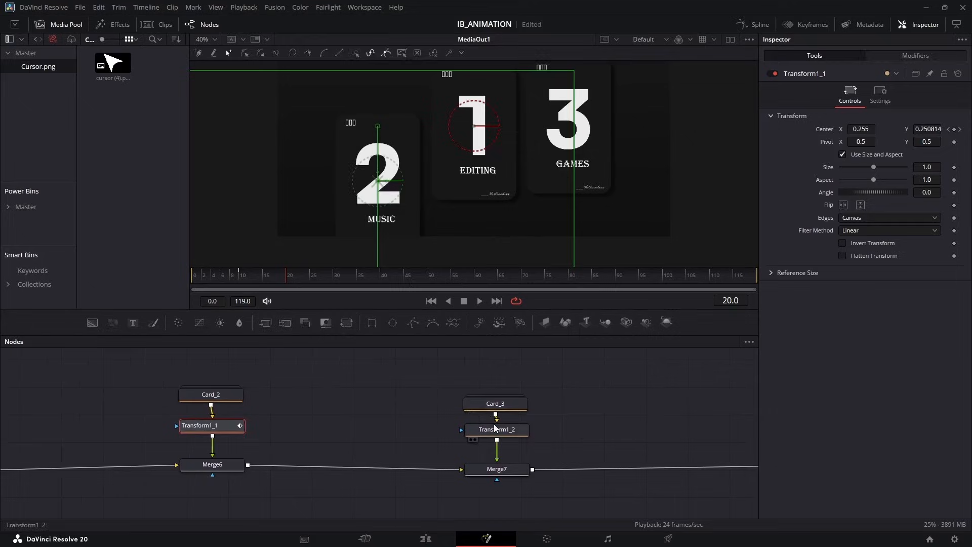
- Keyframe card 3's Transform1_2 Center below the frame, starting later, then return to frame 0
left_click(496, 428)
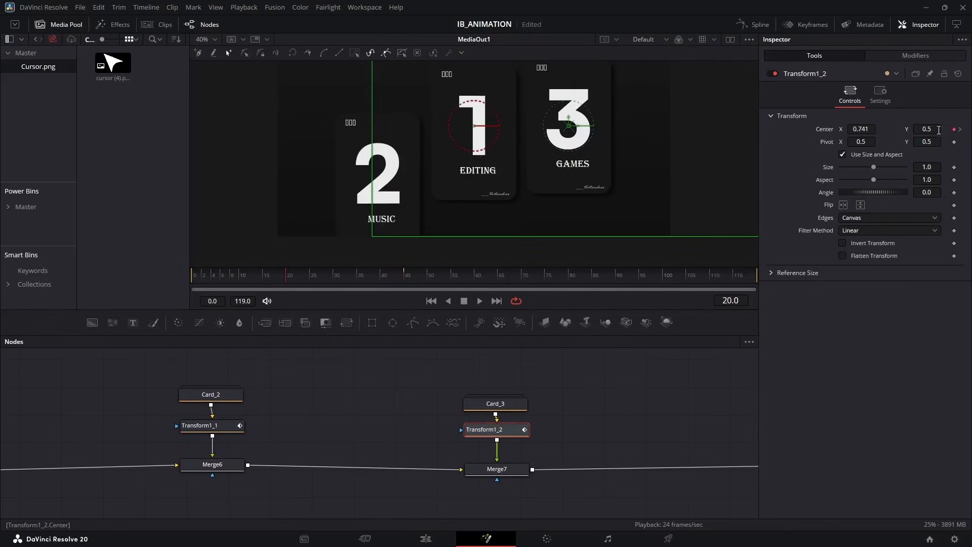
left_click(758, 25)
type("-0.32")
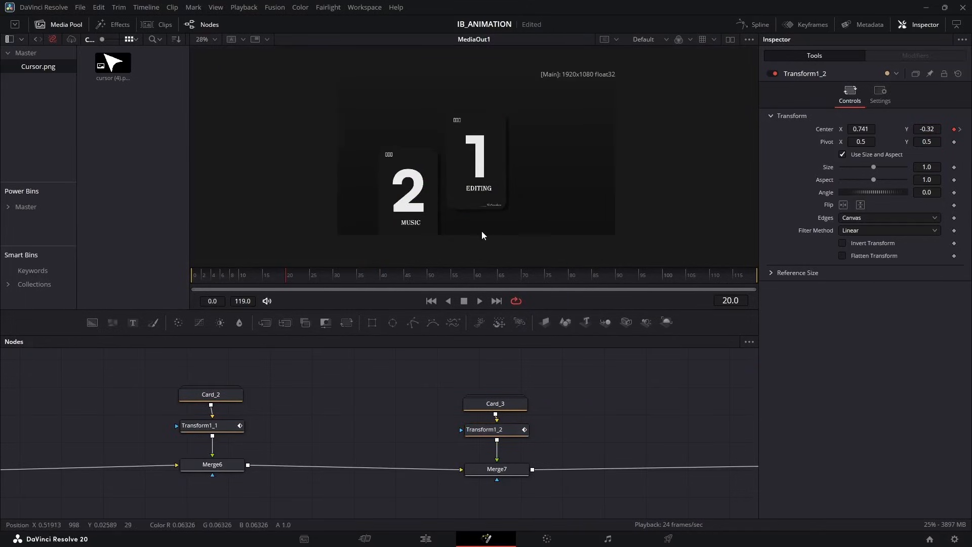
left_click(478, 300)
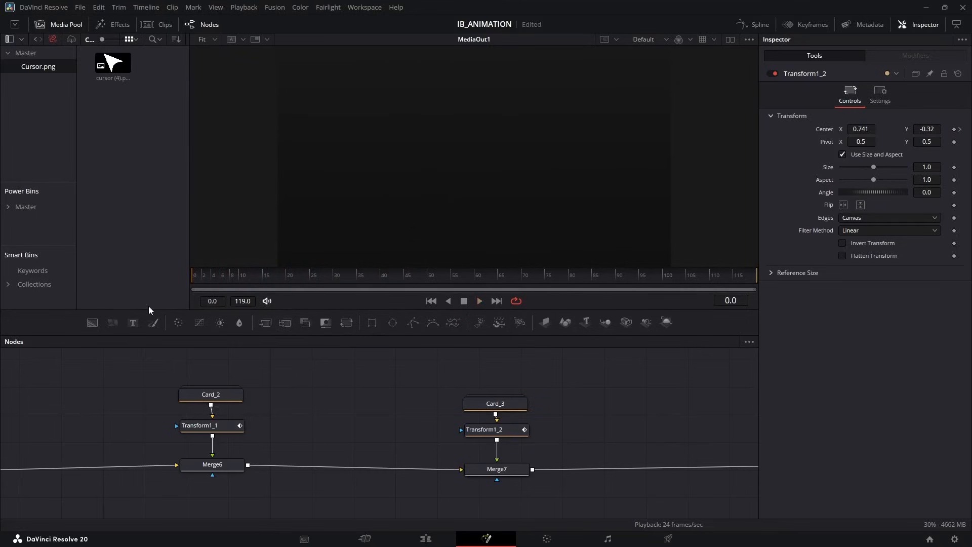
- Play the animation and enable Motion Blur (quality 10, 360 shutter) on the card transform
left_click(334, 275)
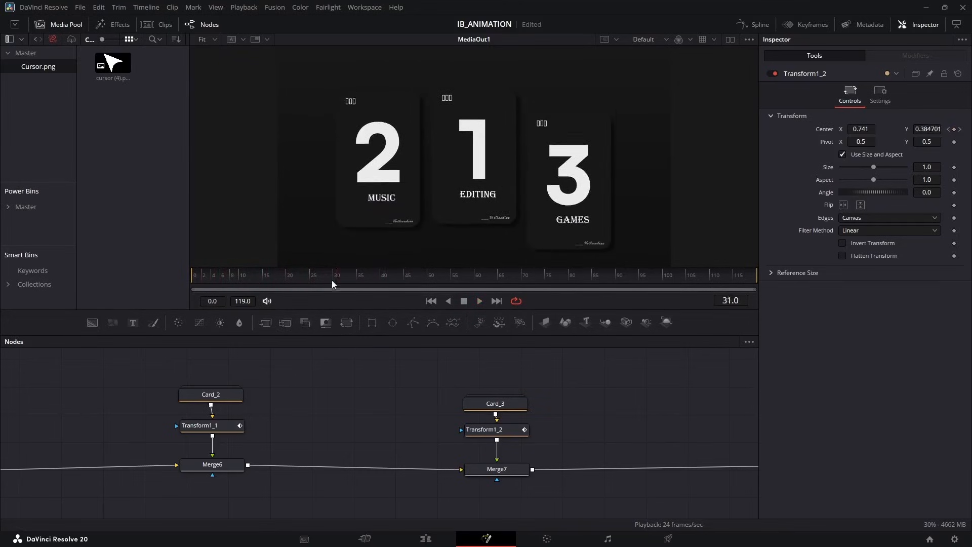
left_click(198, 425)
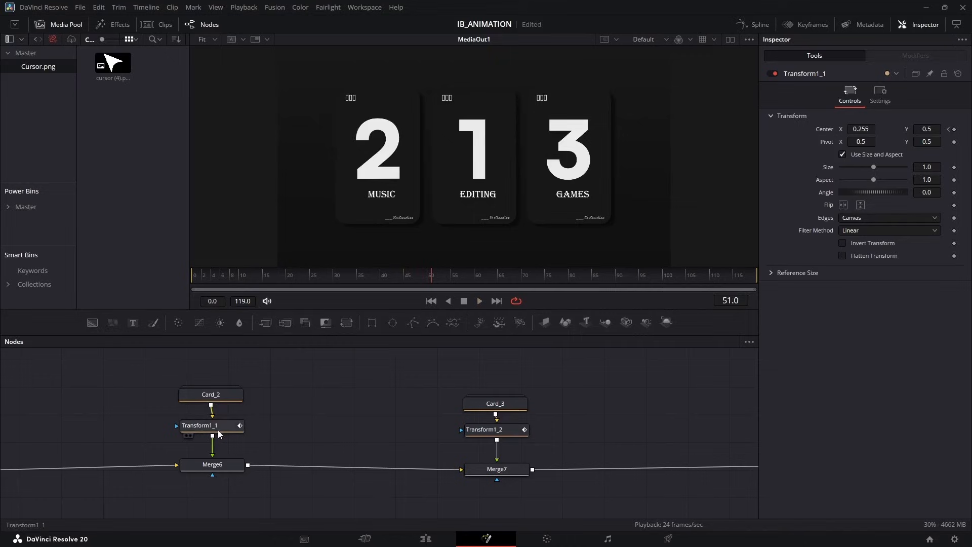
left_click(880, 93)
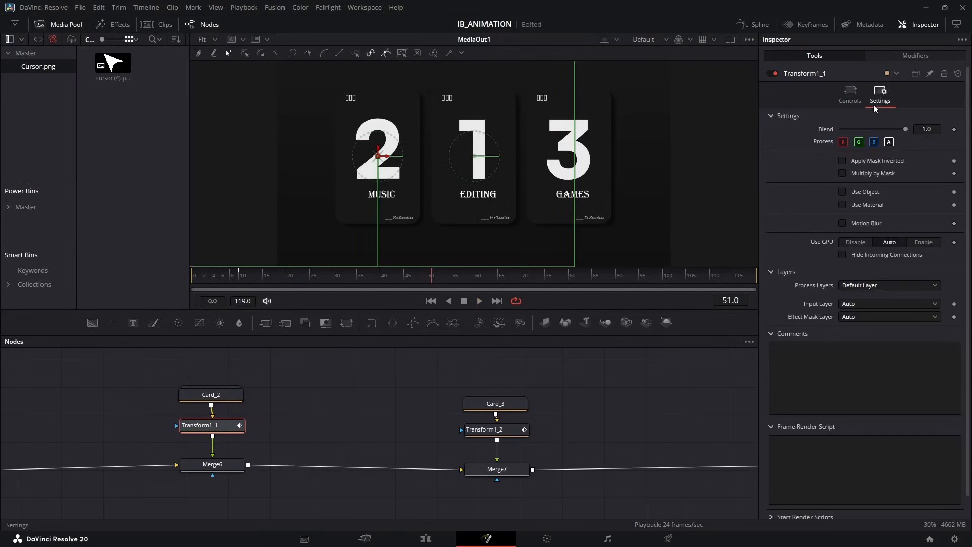
left_click(842, 223)
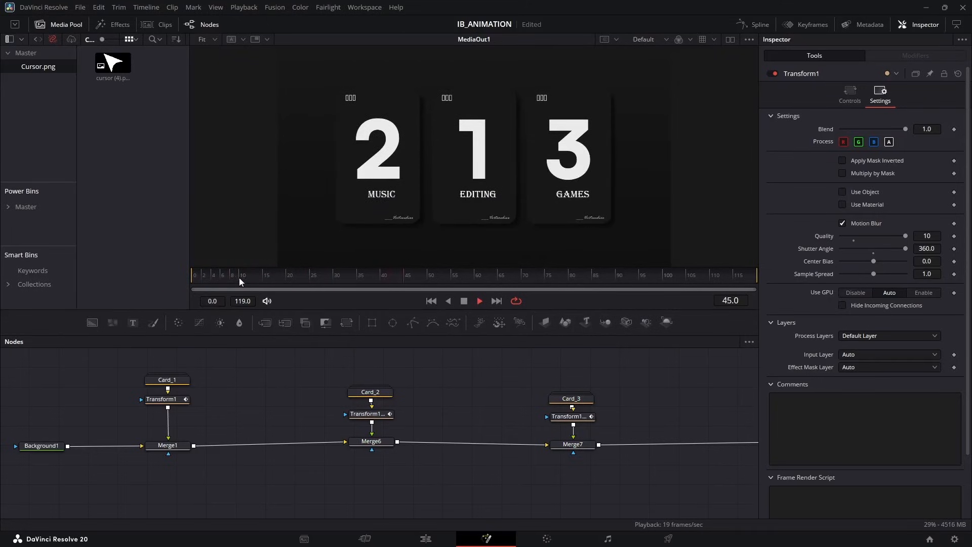
- Replay the animation and locate the cursor image and its merge node
left_click(233, 274)
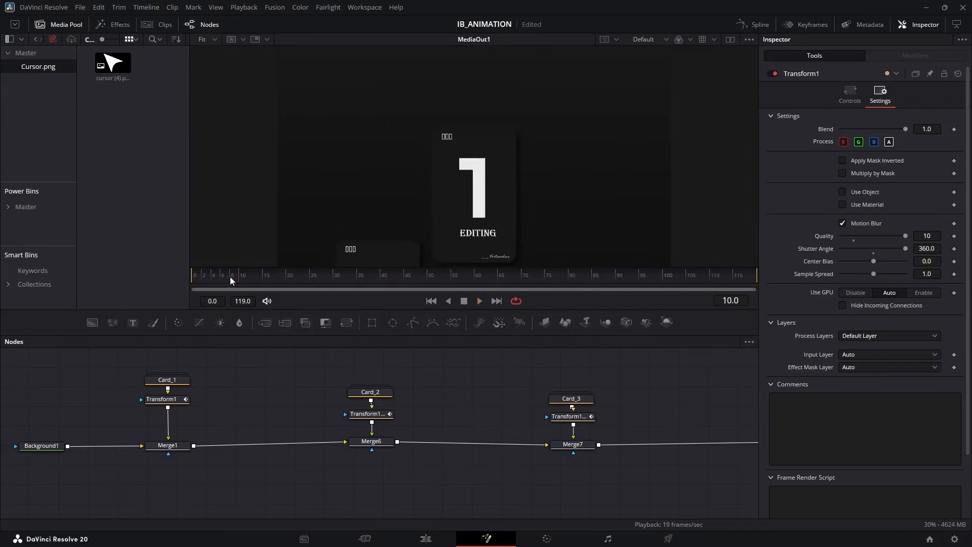
left_click(194, 274)
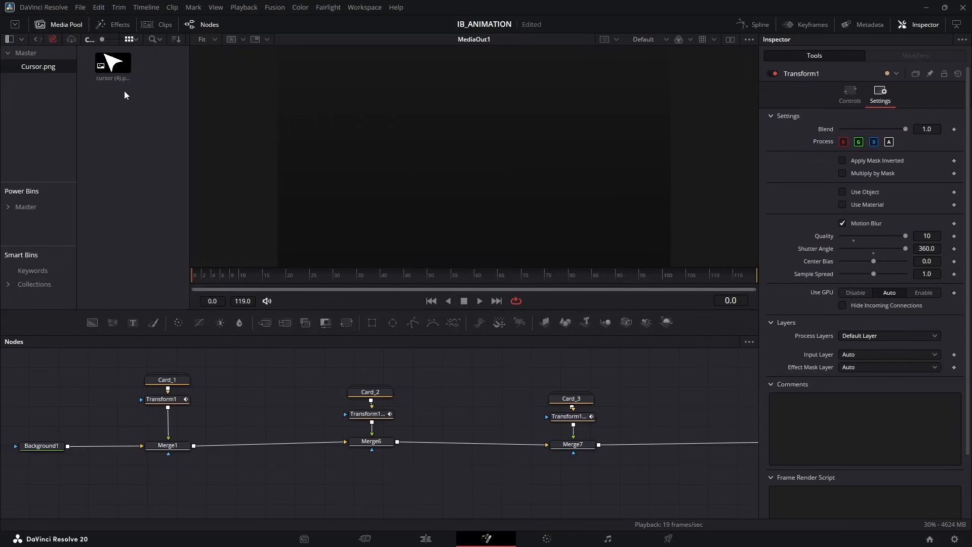
mouse_move(134, 91)
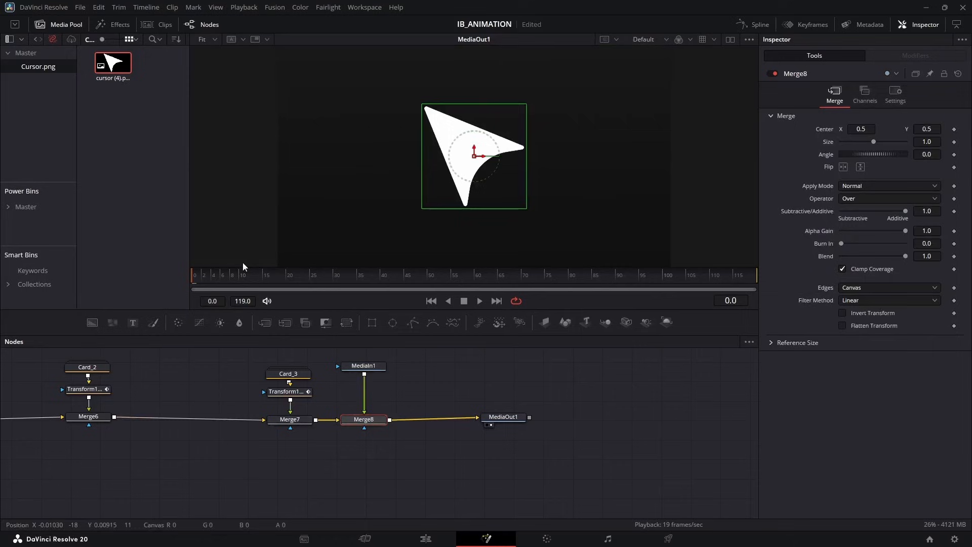
left_click(337, 274)
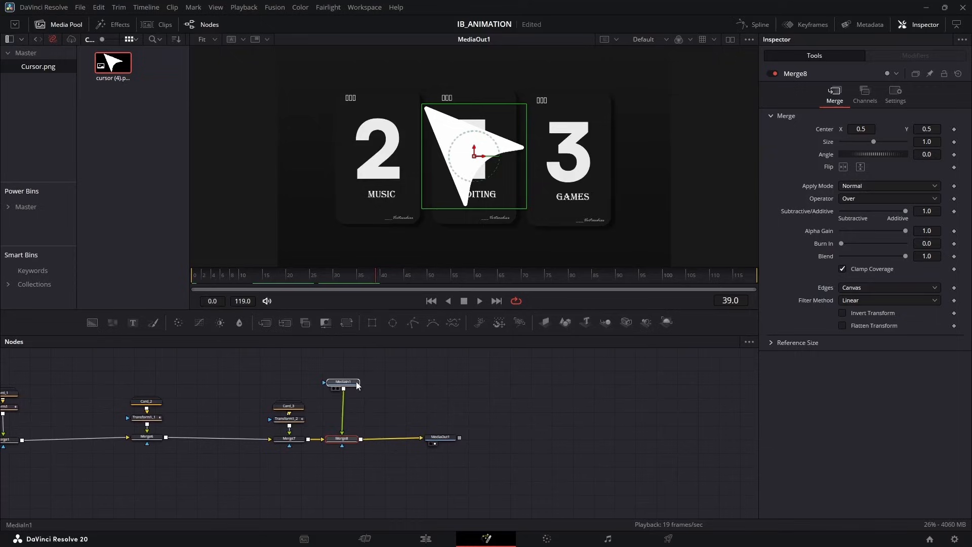
left_click(342, 366)
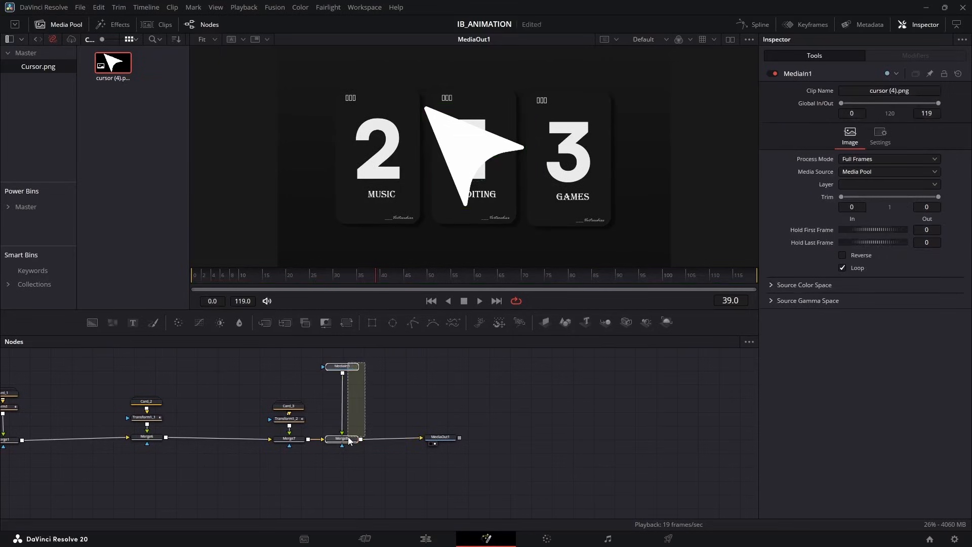
left_click(341, 438)
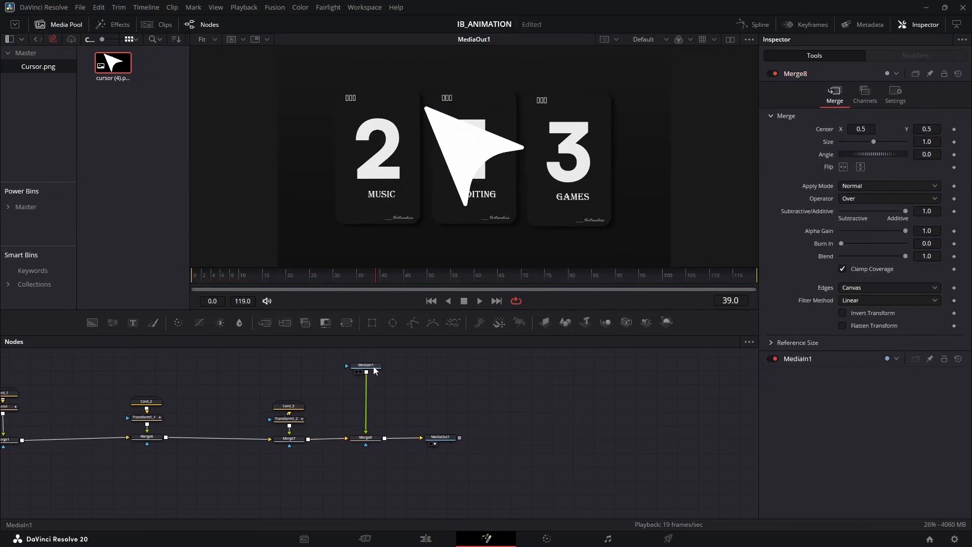
- Feed the cursor image into a Background node connected into Merge8 for a black cursor
left_click(365, 367)
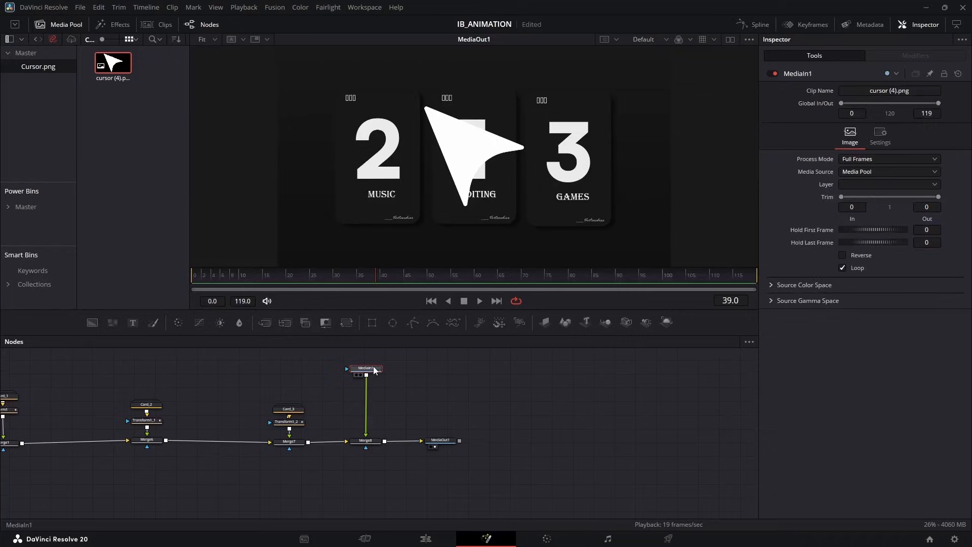
mouse_move(379, 363)
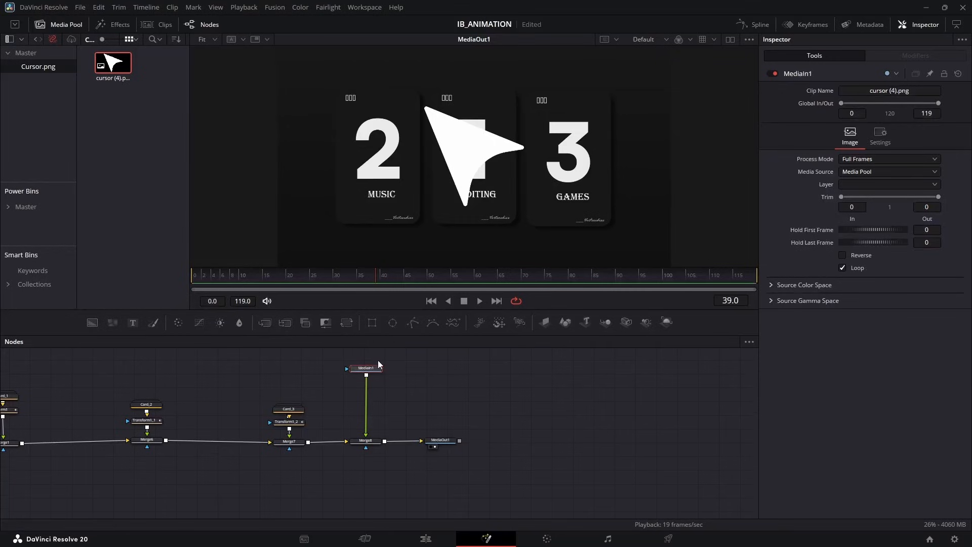
left_click(364, 436)
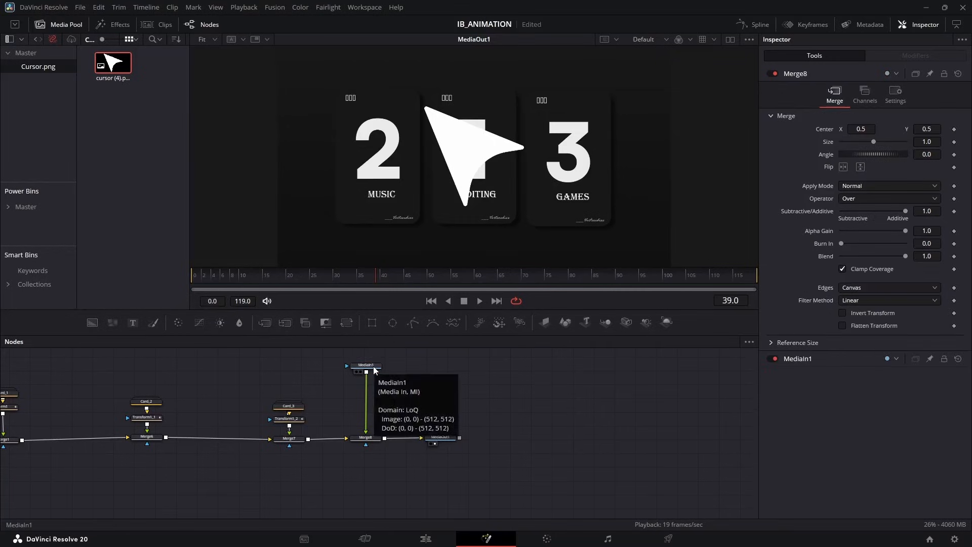
left_click(365, 368)
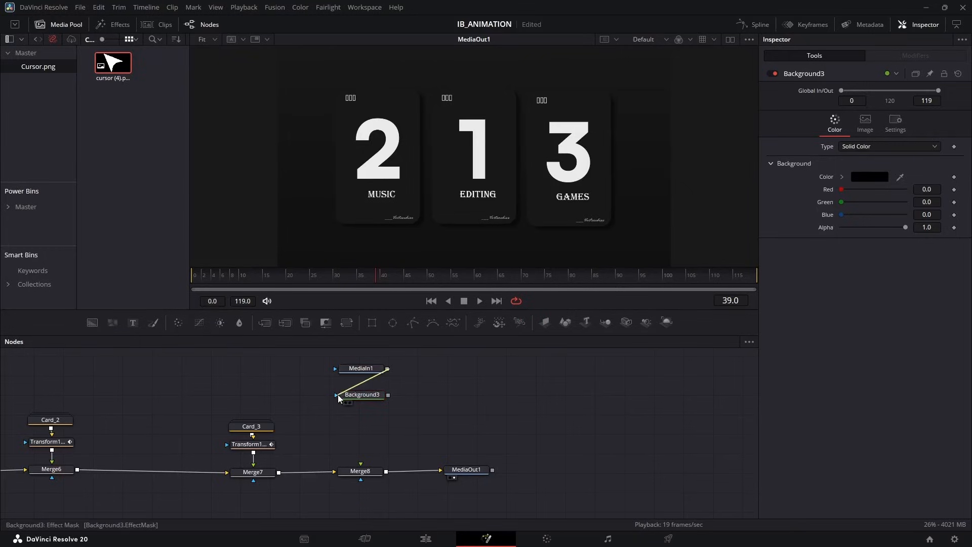
left_click(361, 367)
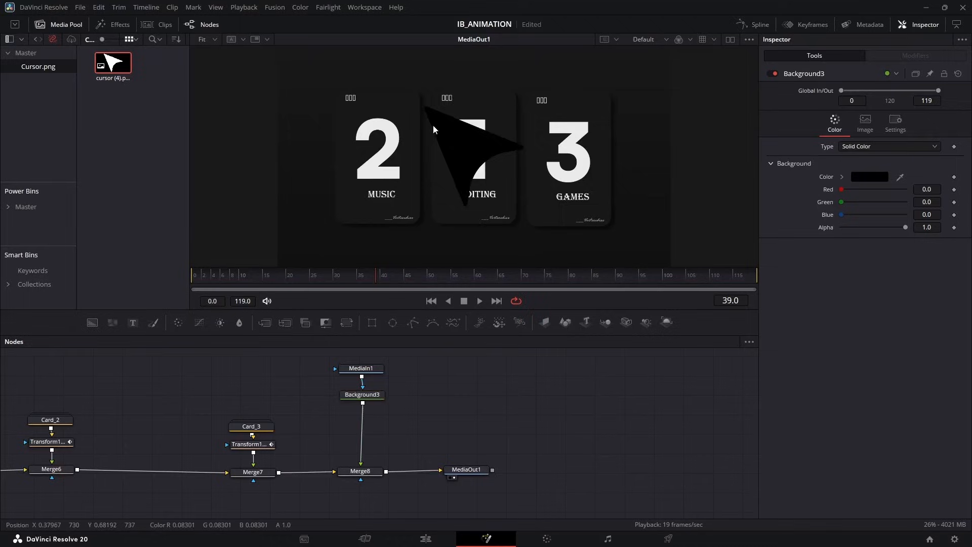
mouse_move(485, 163)
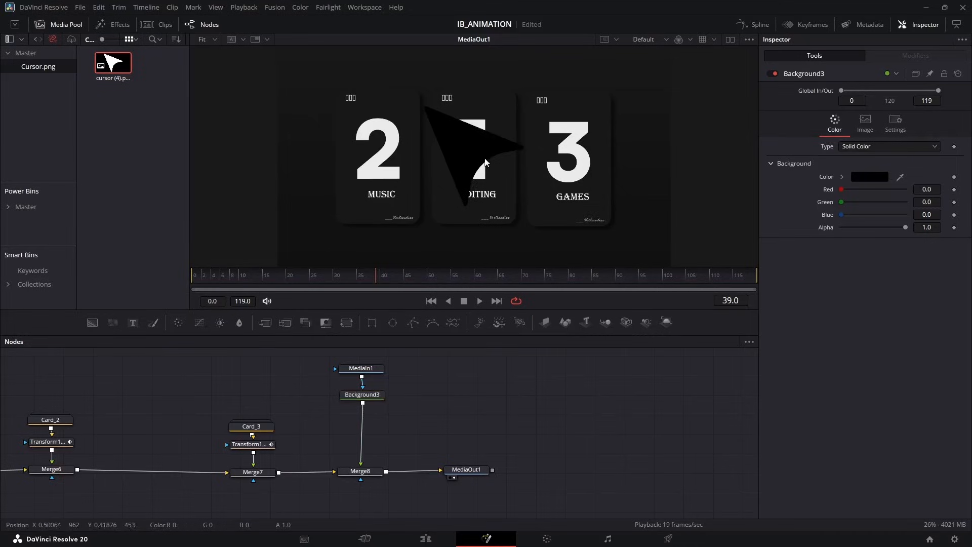
left_click(362, 395)
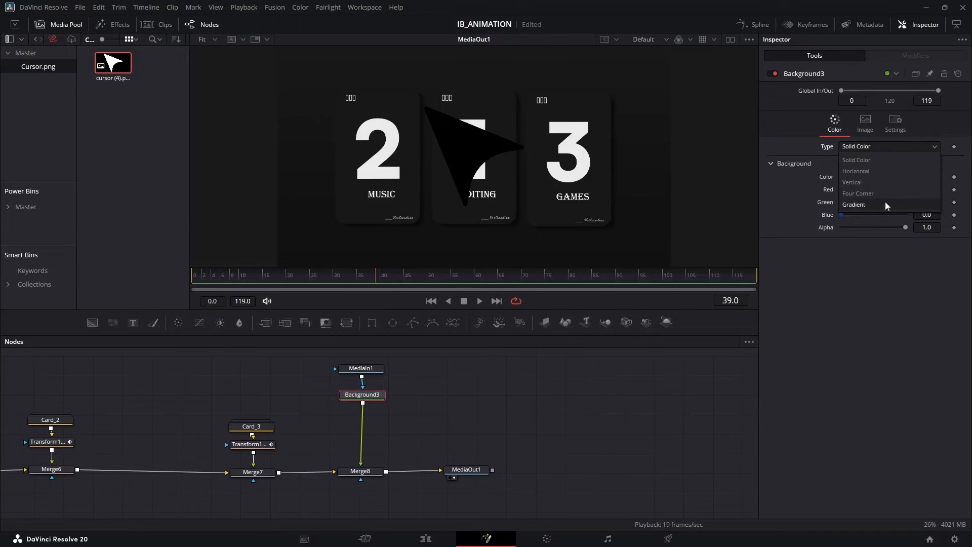
- Add Edge Detect after Background3 with Edge Mask Overlay on, then add a Glow node
left_click(854, 204)
type("edge")
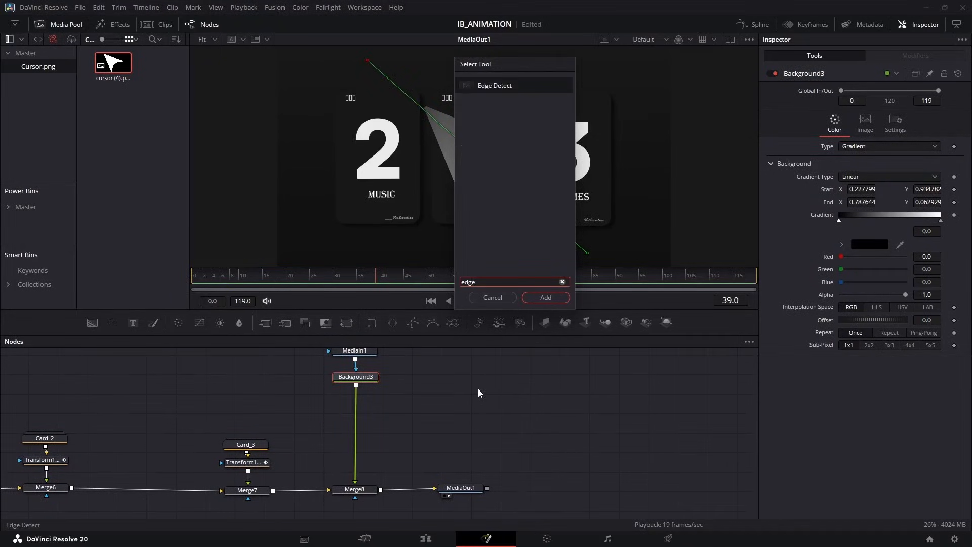
left_click(494, 85)
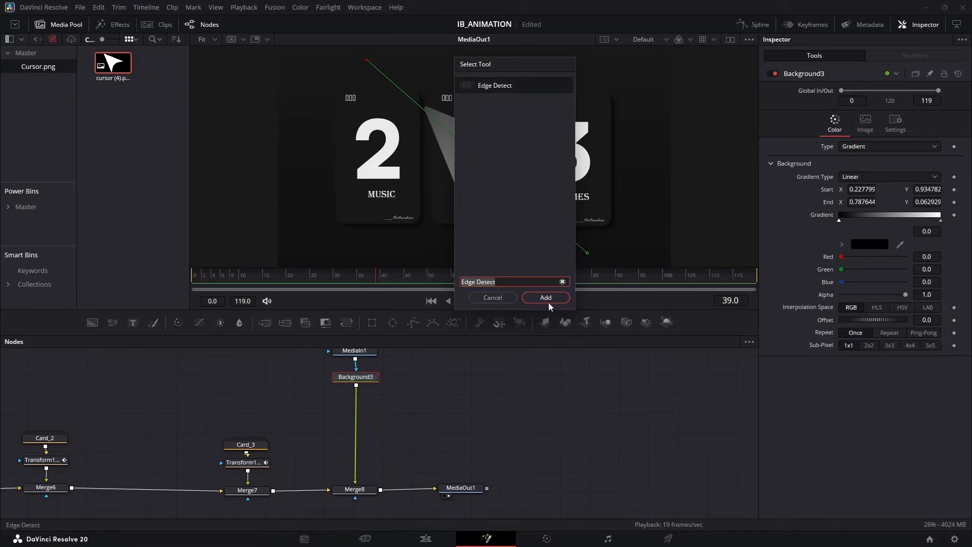
left_click(545, 298)
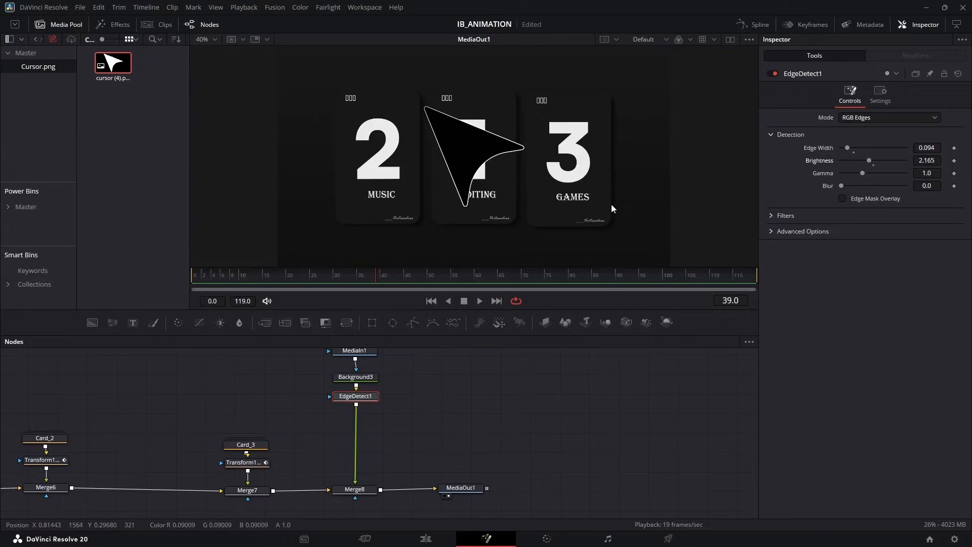
left_click(842, 199)
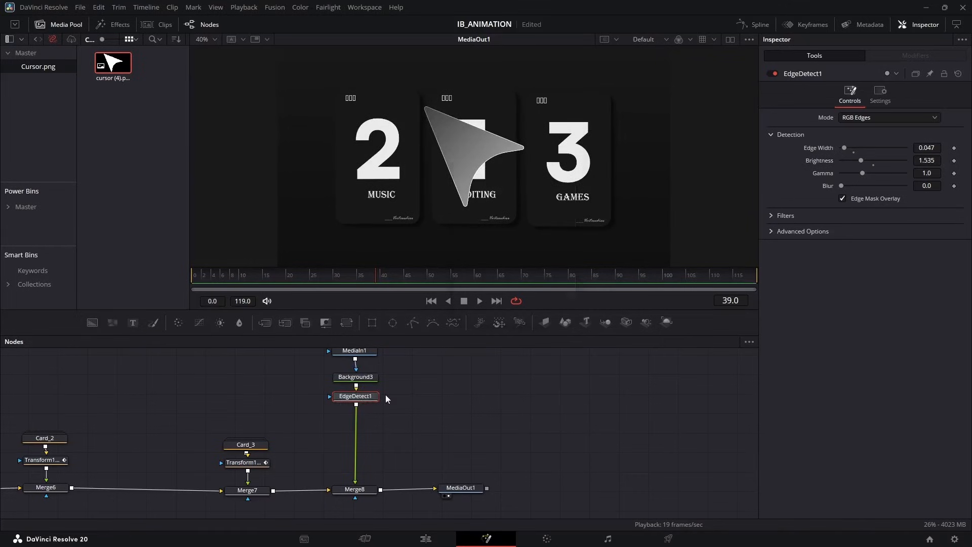
type("glo")
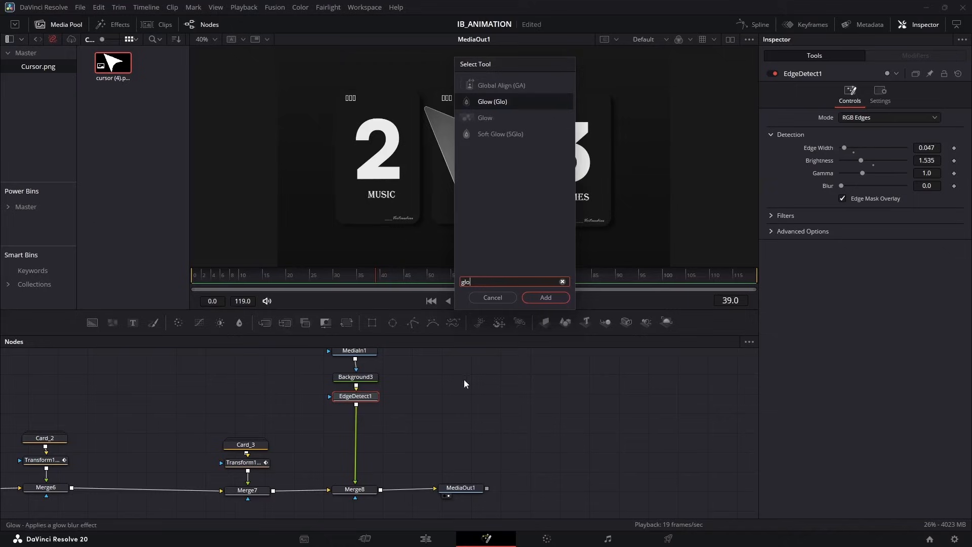
left_click(544, 298)
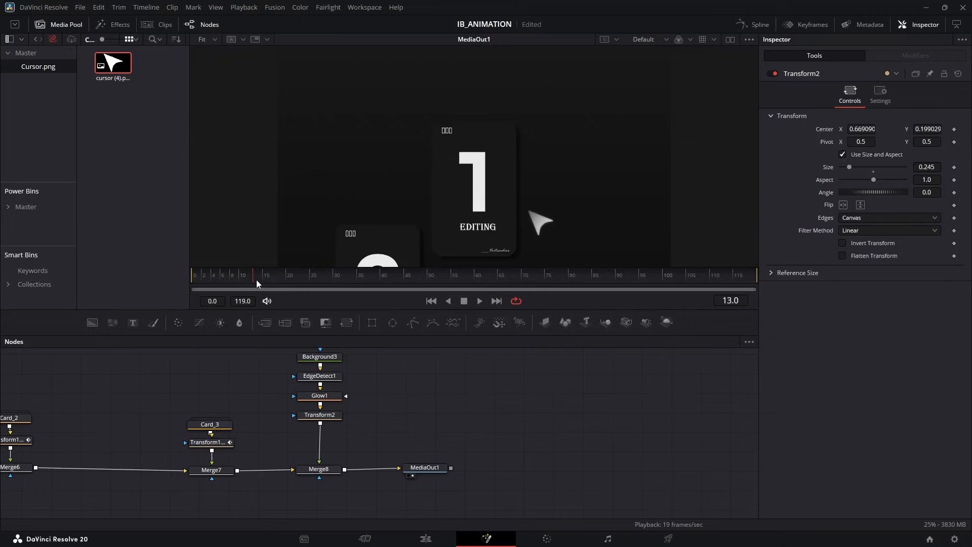
- Keyframe the cursor's Transform2 Center from off-screen near frame 39 onto card 1 at frame 61
left_click(359, 275)
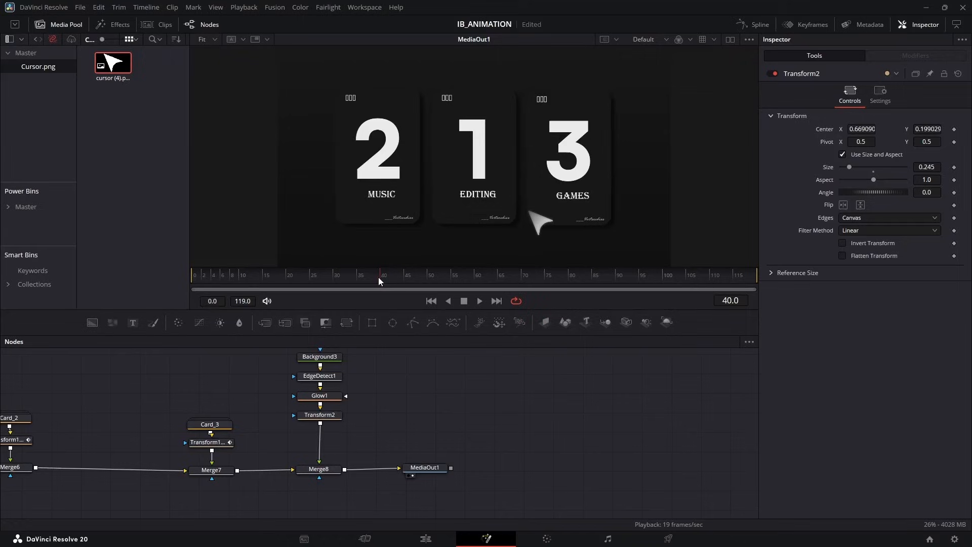
left_click(320, 415)
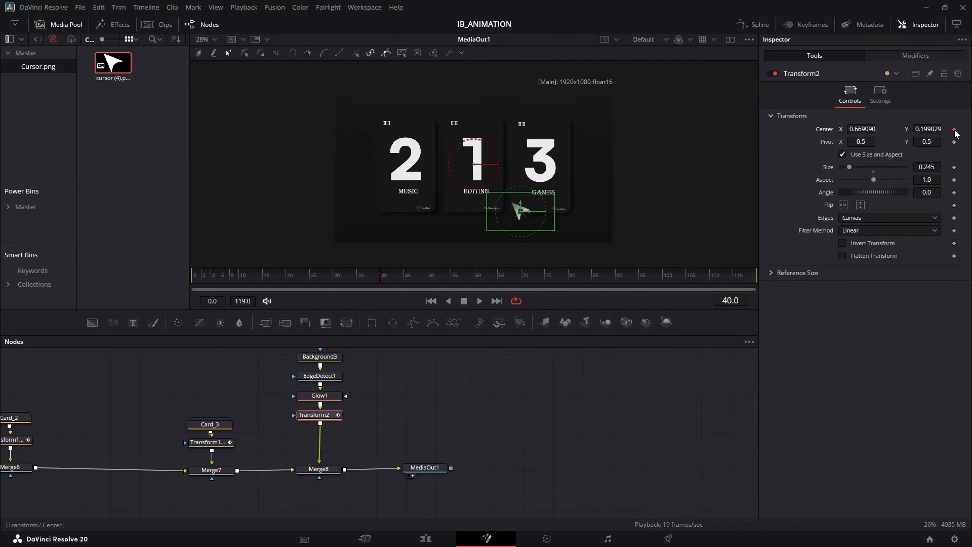
left_click(954, 129)
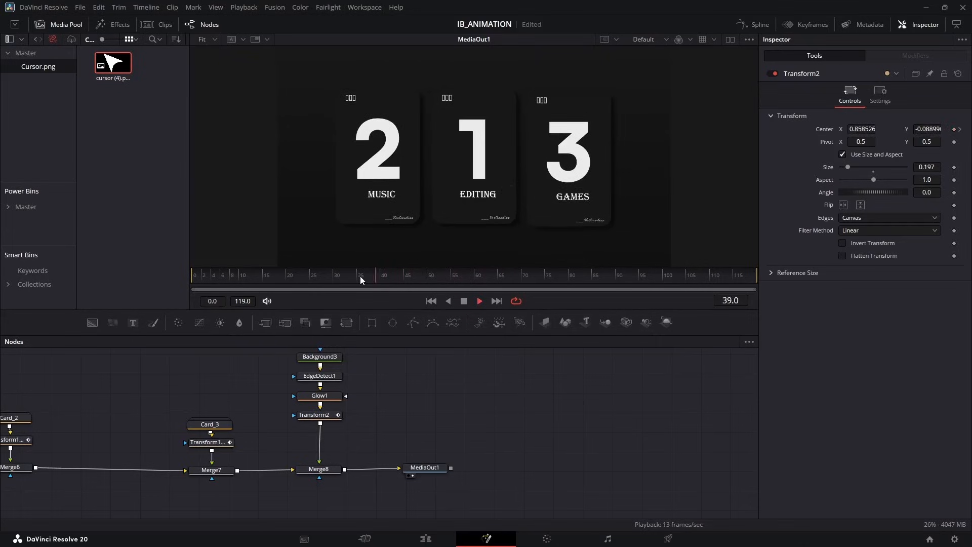
left_click(383, 275)
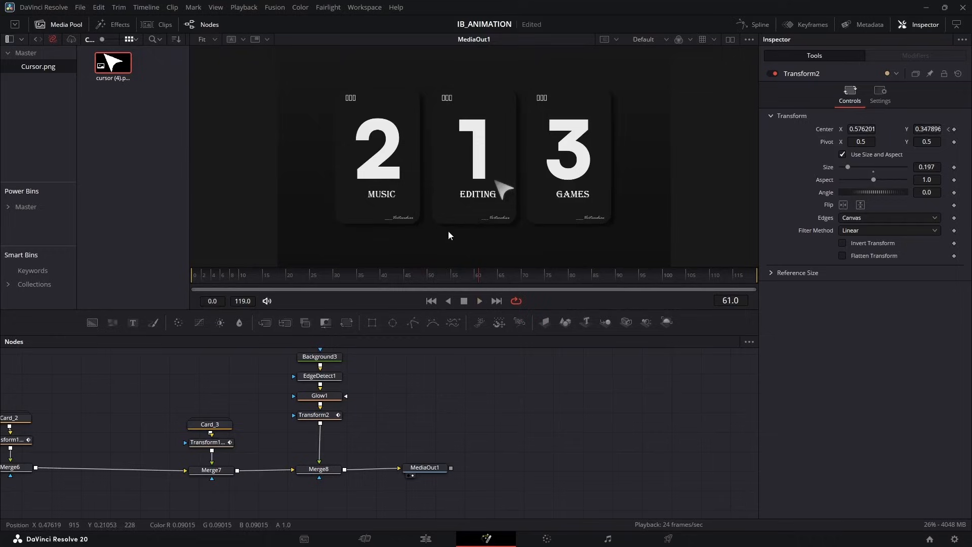
left_click(340, 275)
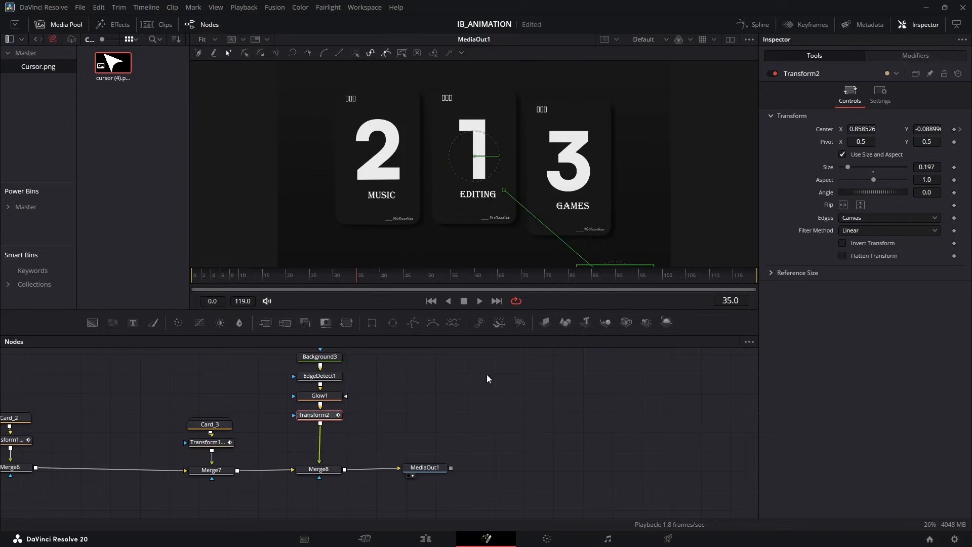
left_click(758, 24)
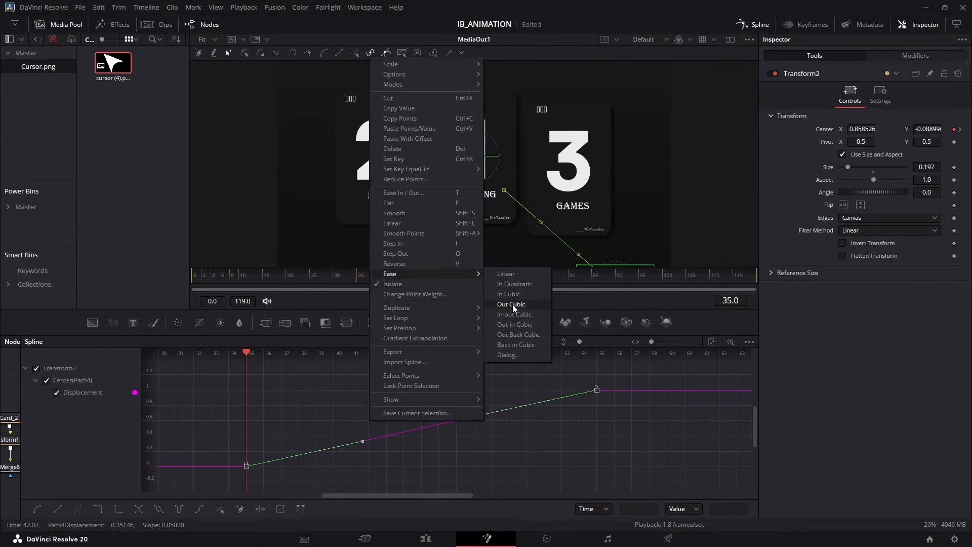
- Apply Ease Out Cubic to the cursor's Transform2 displacement keyframes
left_click(511, 304)
type("Camera Shake")
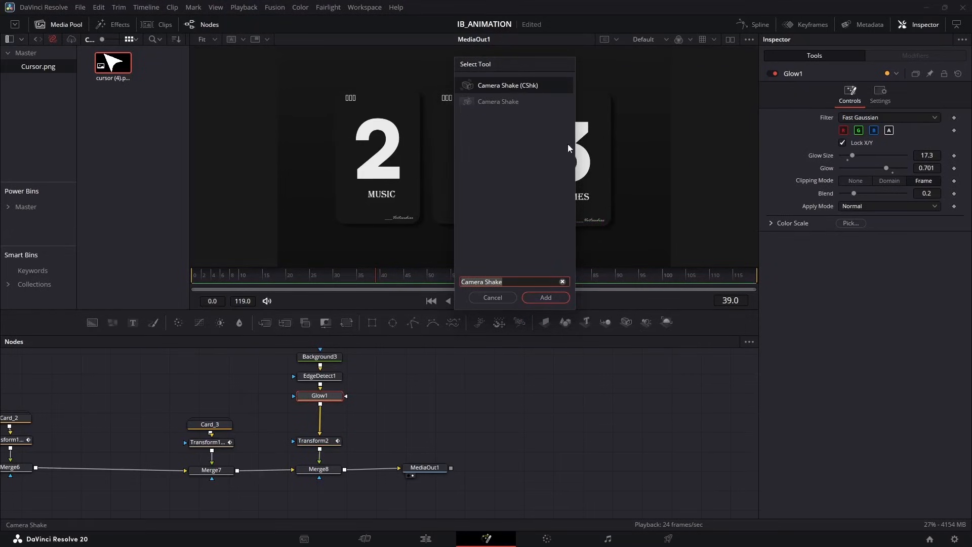
- Insert a Camera Shake node after Glow1 with lowered deviation, strength and speed
left_click(544, 297)
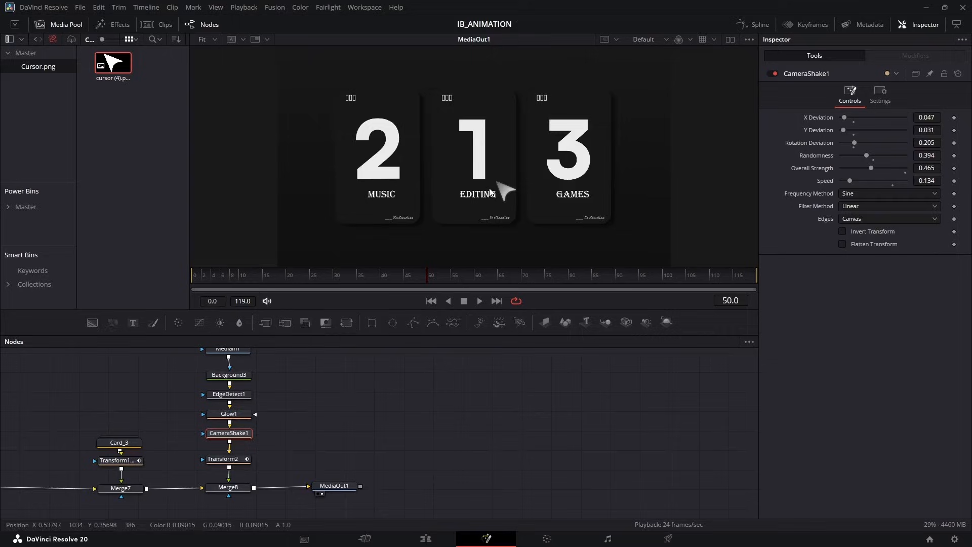
left_click(408, 275)
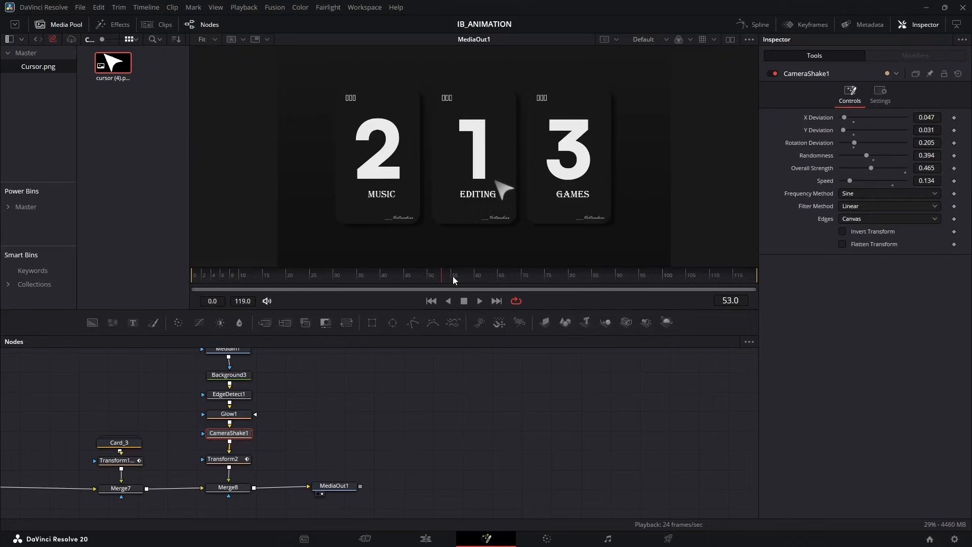
- Keyframe Transform2 Size 0.197 → 0.144 → 0.197 around frame 60 and enable motion blur
left_click(455, 275)
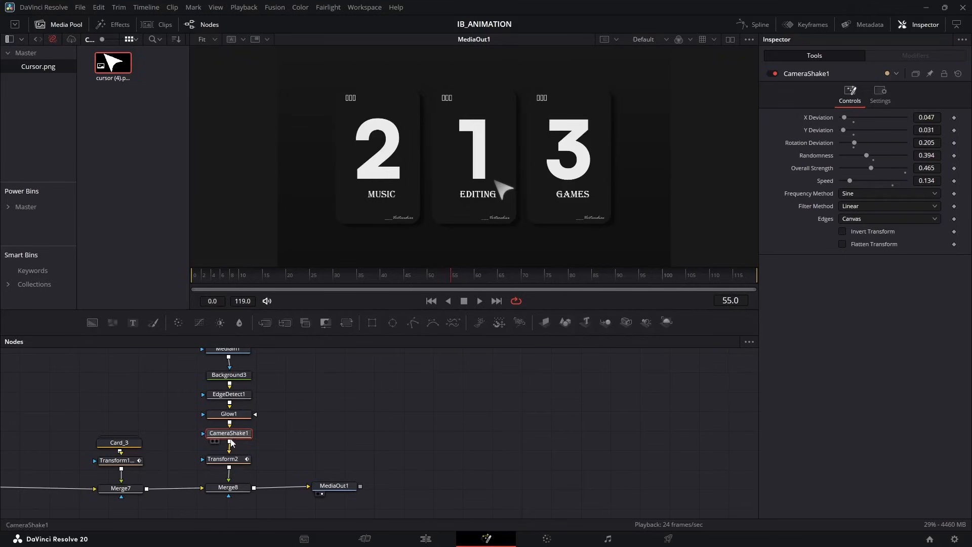
left_click(222, 459)
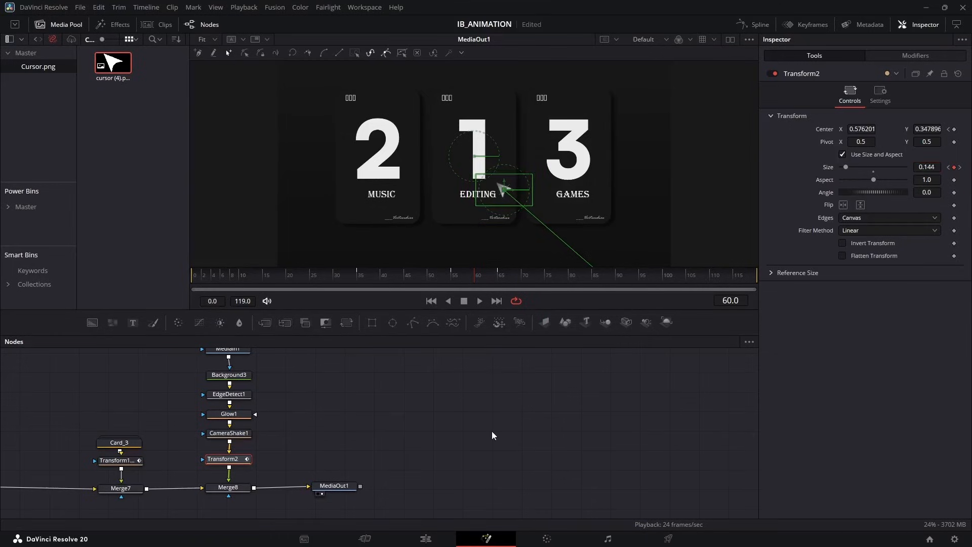
left_click(450, 274)
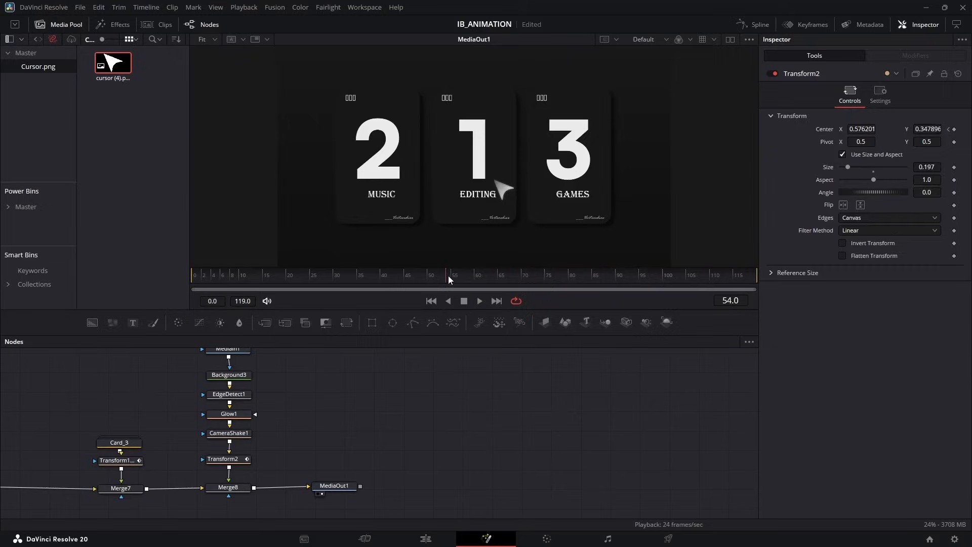
left_click(880, 94)
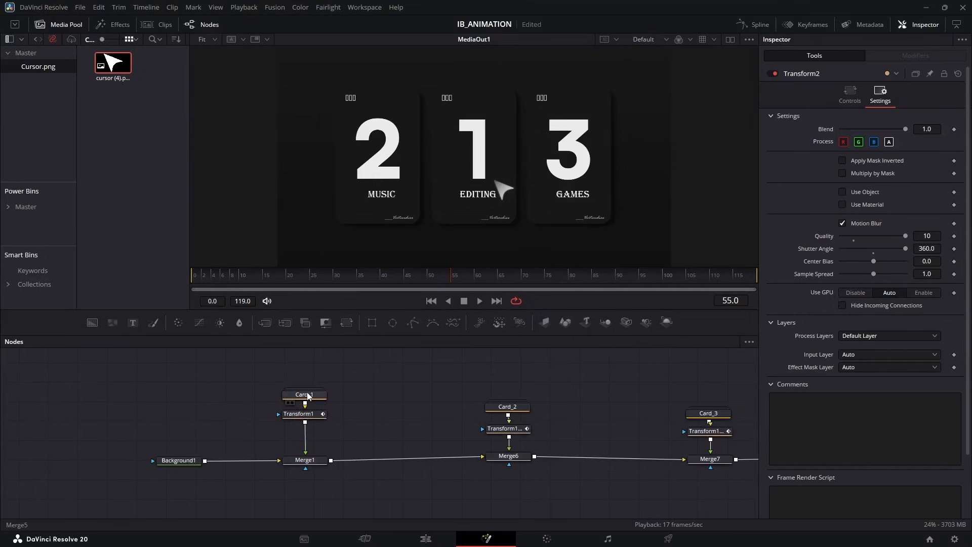
- Open the Card_1 group and select its Background2 node
double_click(304, 395)
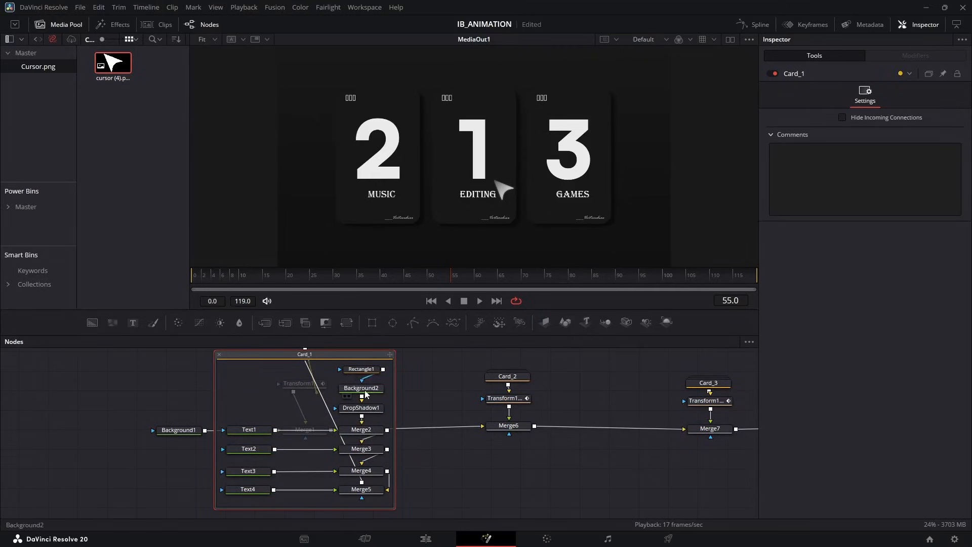
left_click(360, 387)
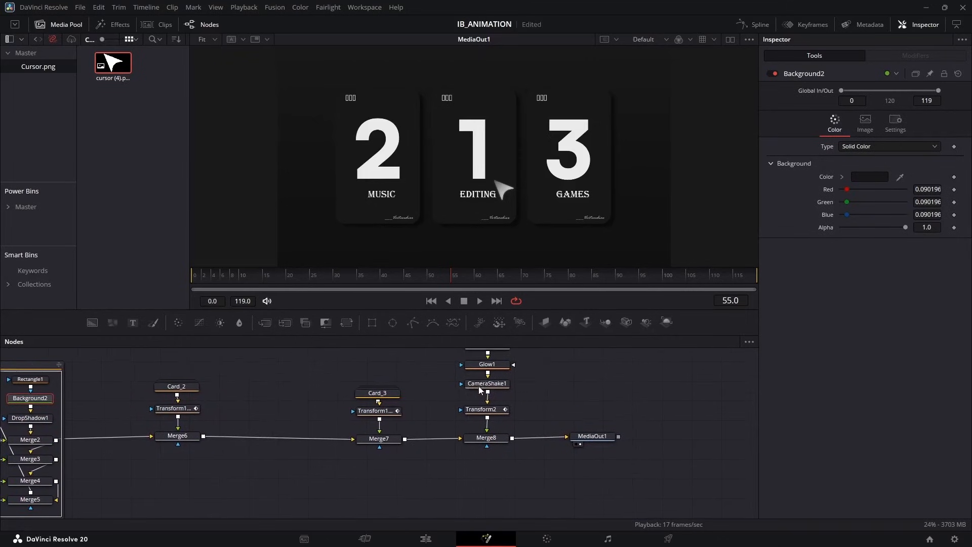
left_click(486, 409)
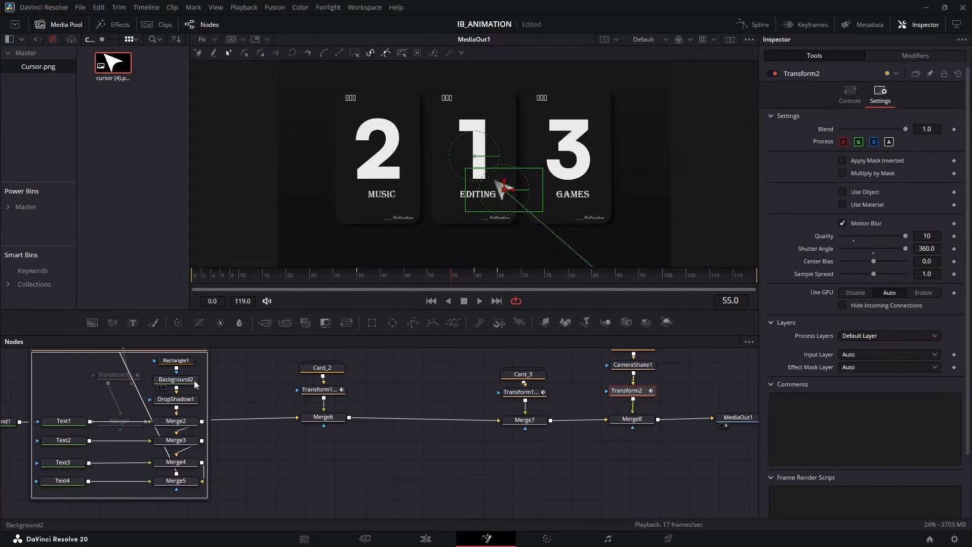
- Keyframe Background2's colour at frames 55 and 65, turning it teal at frame 60
left_click(176, 378)
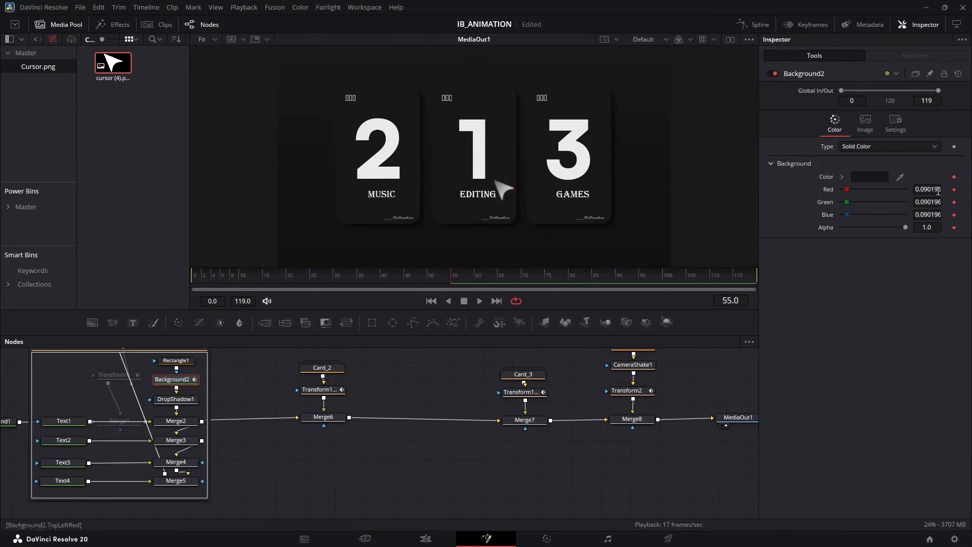
left_click(662, 384)
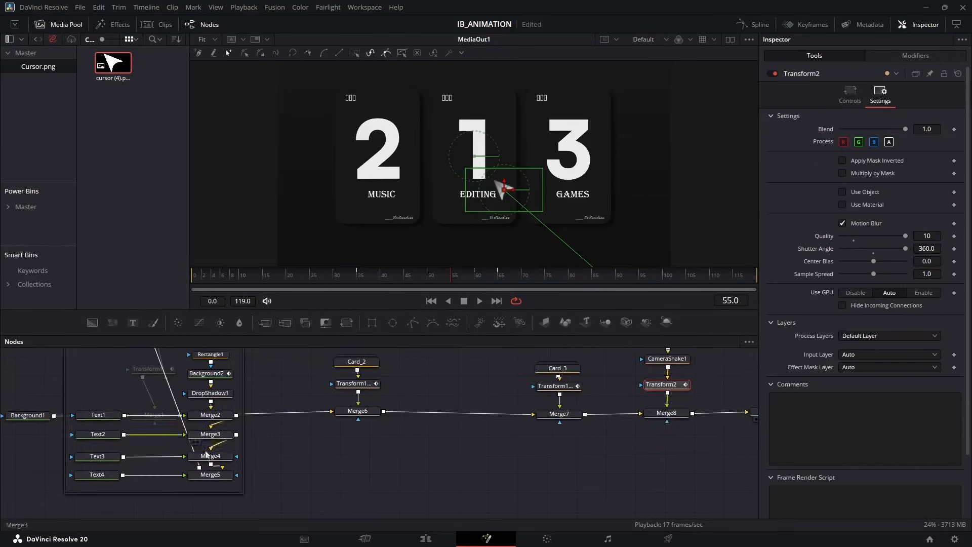
left_click(207, 372)
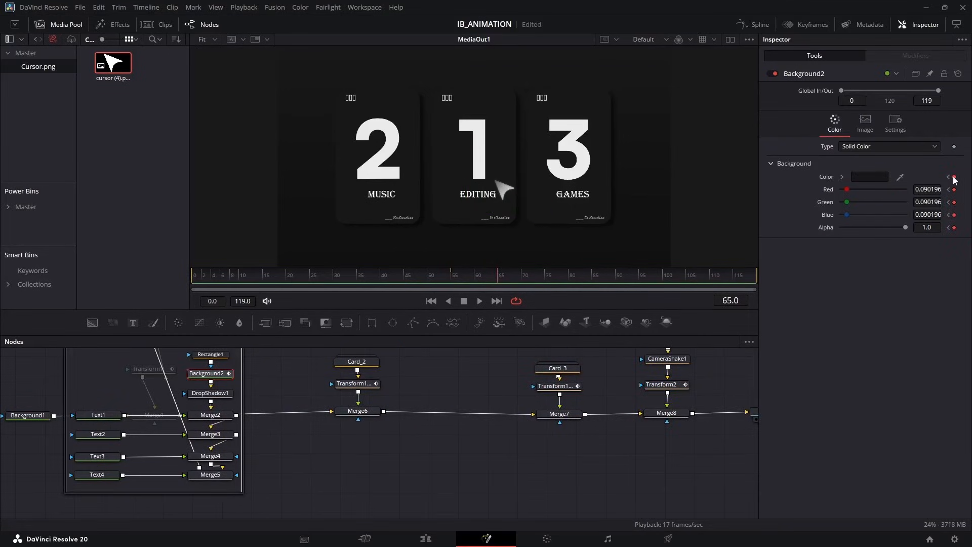
left_click(477, 274)
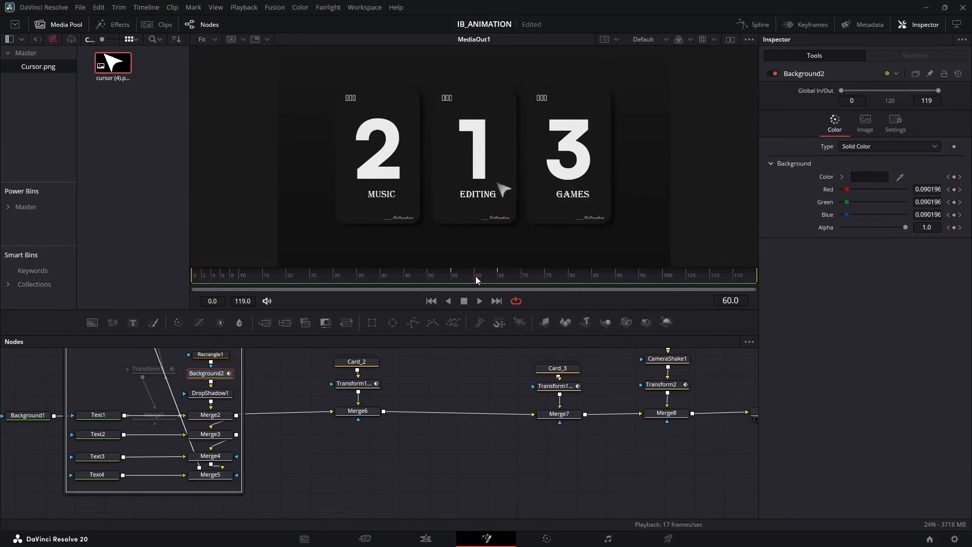
left_click(869, 177)
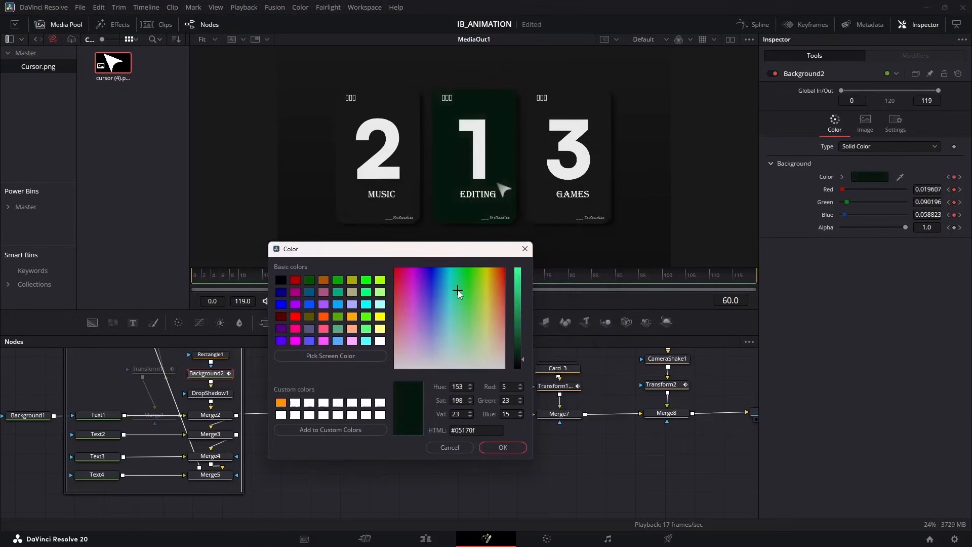
left_click(502, 447)
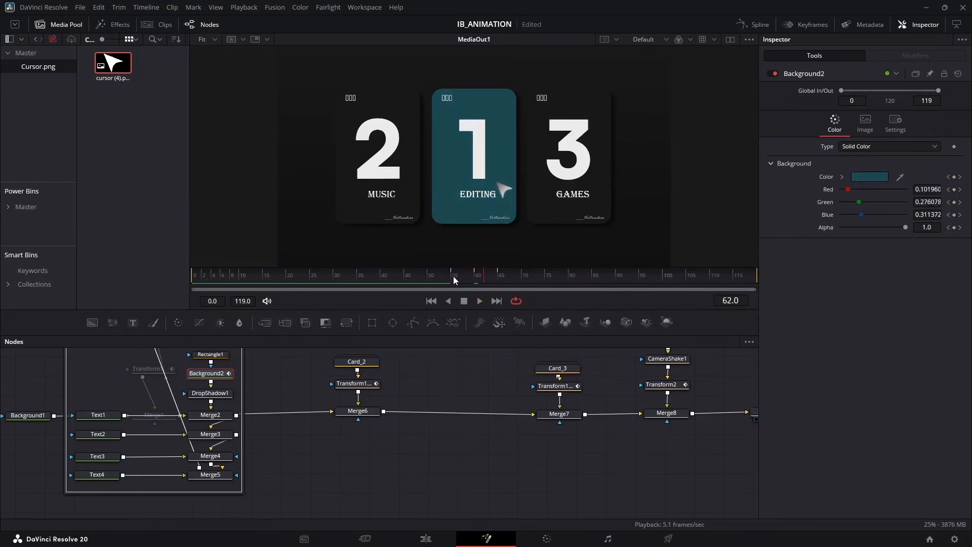
- Smooth the teal flash keyframes in Spline, collapse Card_1, and replay the animation
left_click(758, 25)
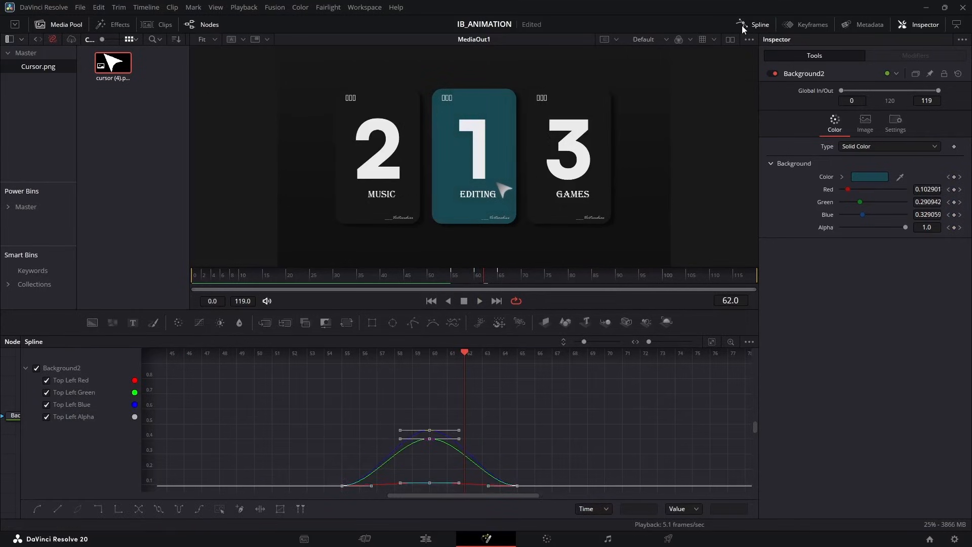
left_click(209, 24)
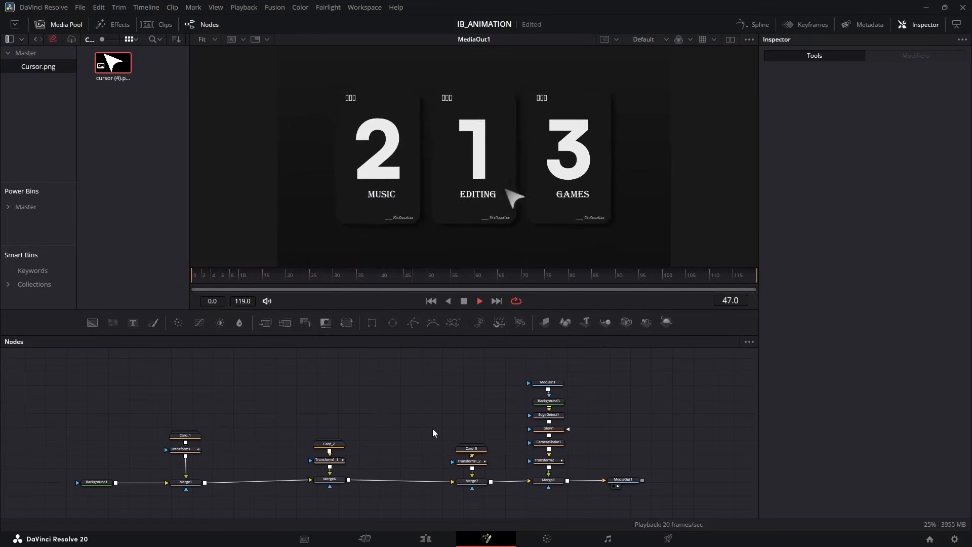
left_click(210, 275)
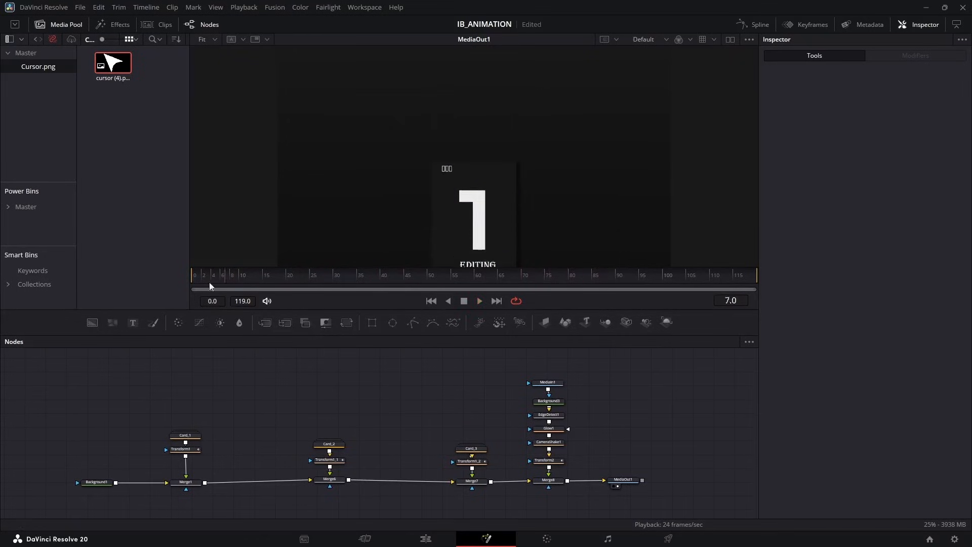